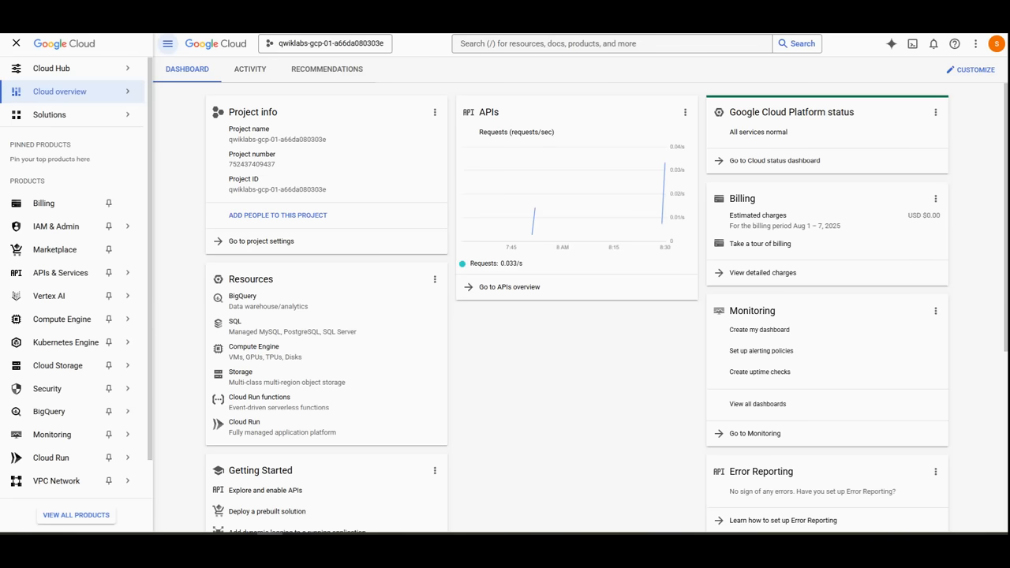
Activate a Cloud Shell session from the console's top toolbar.
left_click(56, 227)
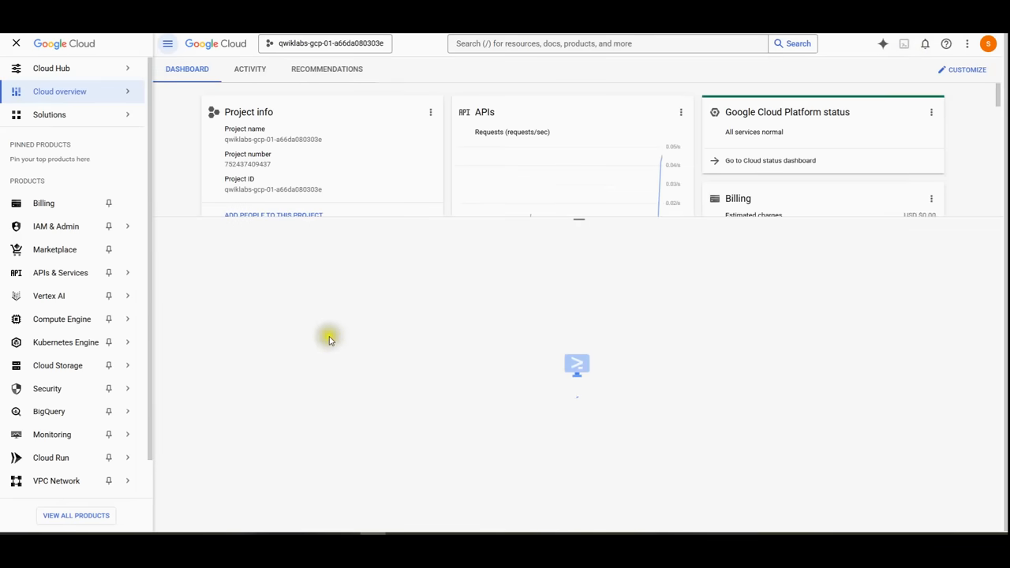
Accept the Cloud Shell prompt and run gcloud services enable documentai.googleapis.com.
left_click(576, 365)
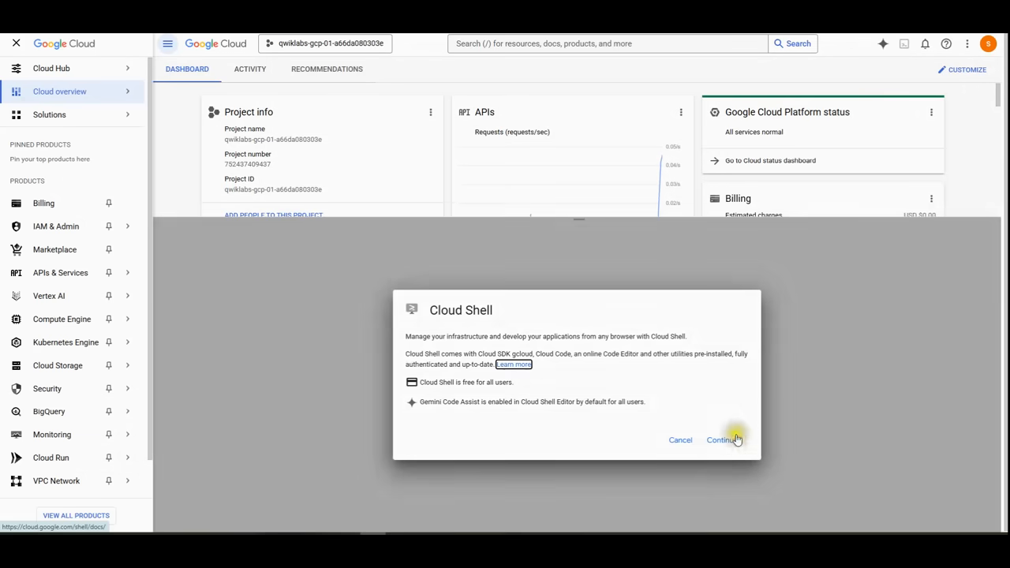
left_click(721, 440)
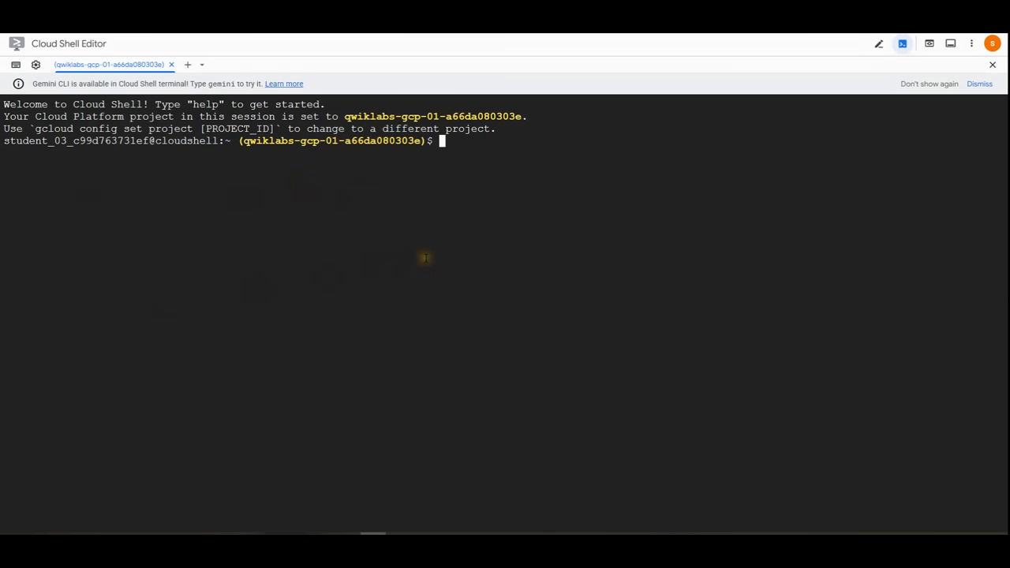
type("gcloud services enable documentai.googleapis.com")
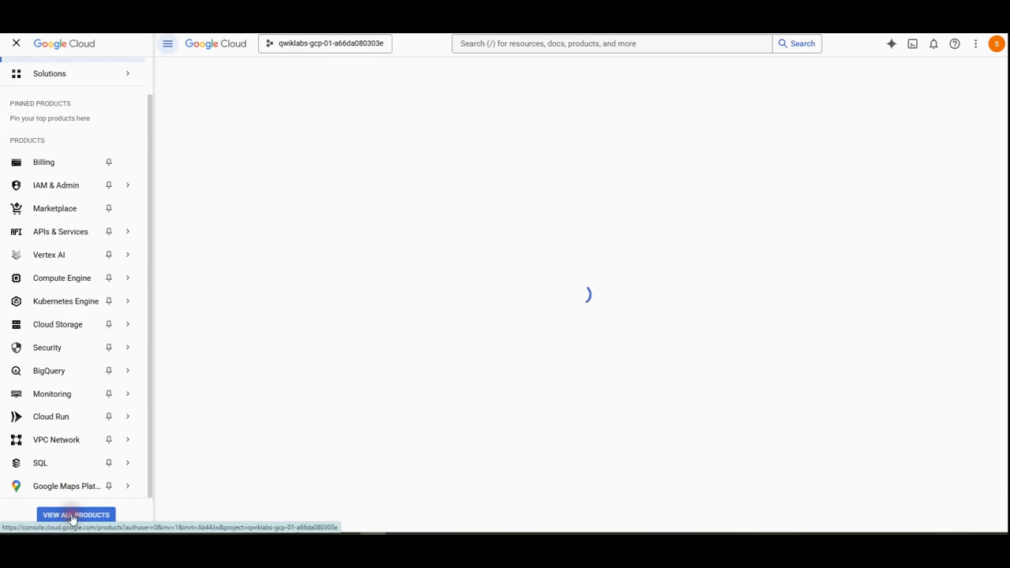
Navigate from All Products through Artificial Intelligence to Document AI.
left_click(50, 416)
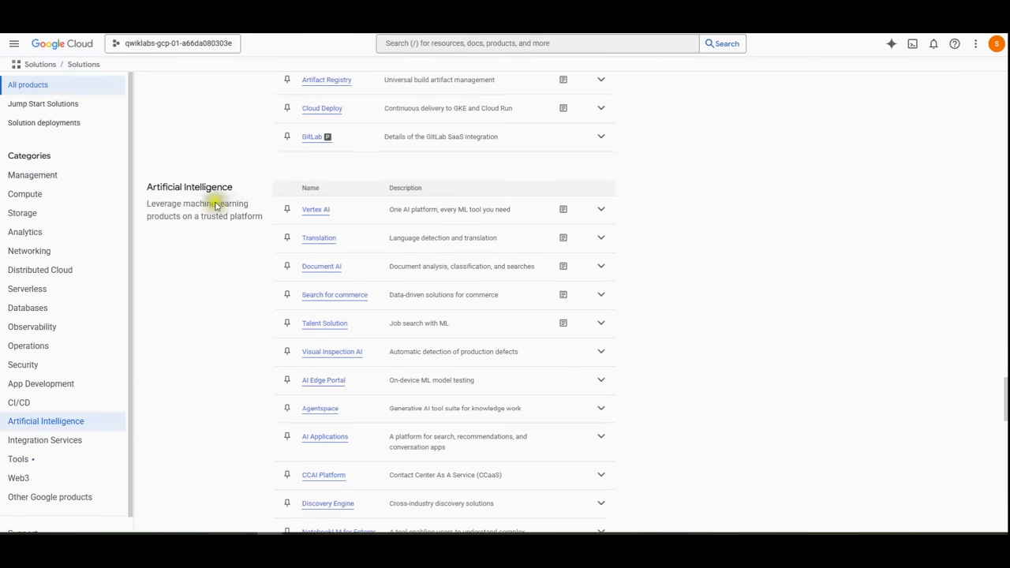
double_click(189, 187)
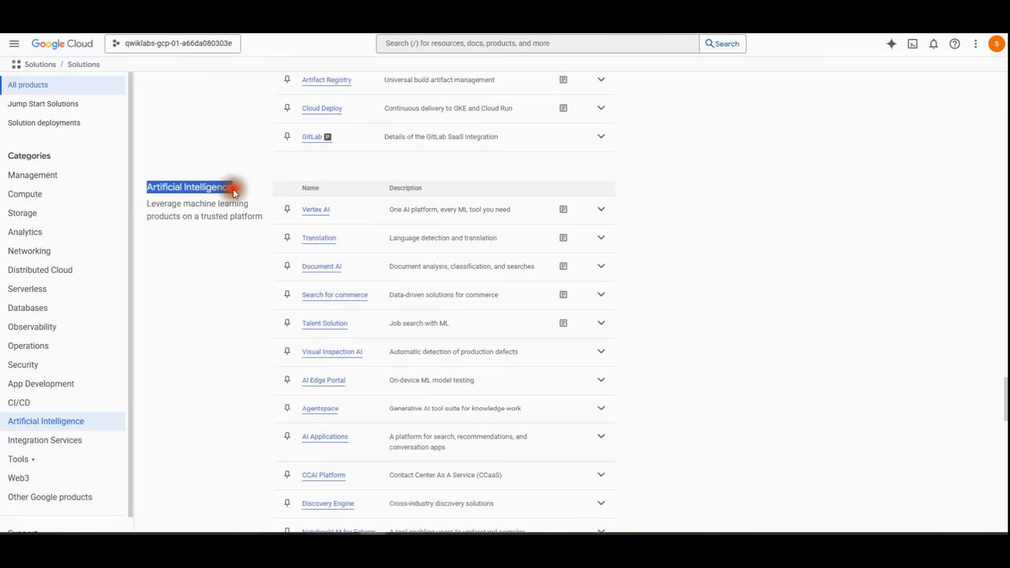
mouse_move(230, 272)
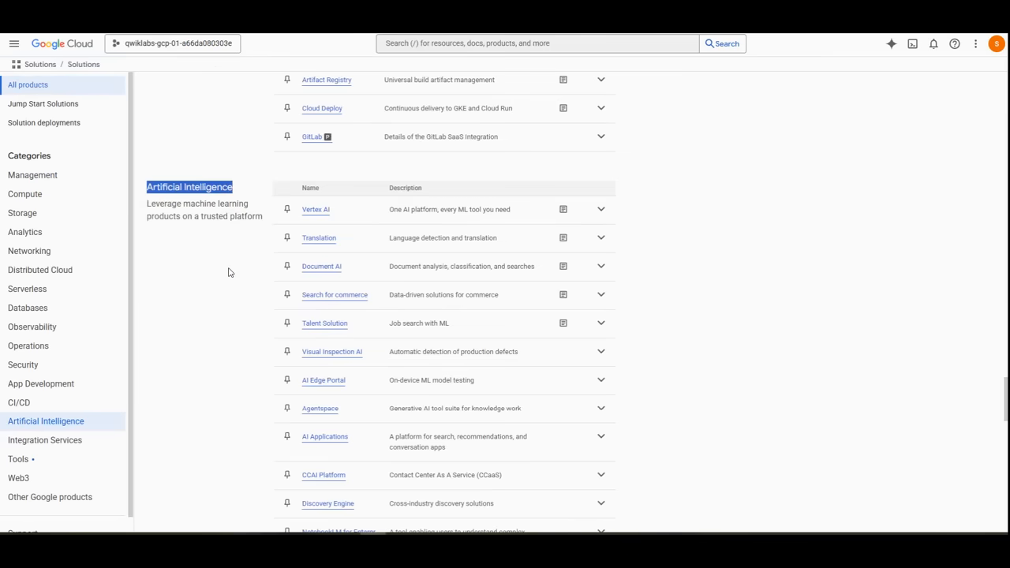
left_click(321, 265)
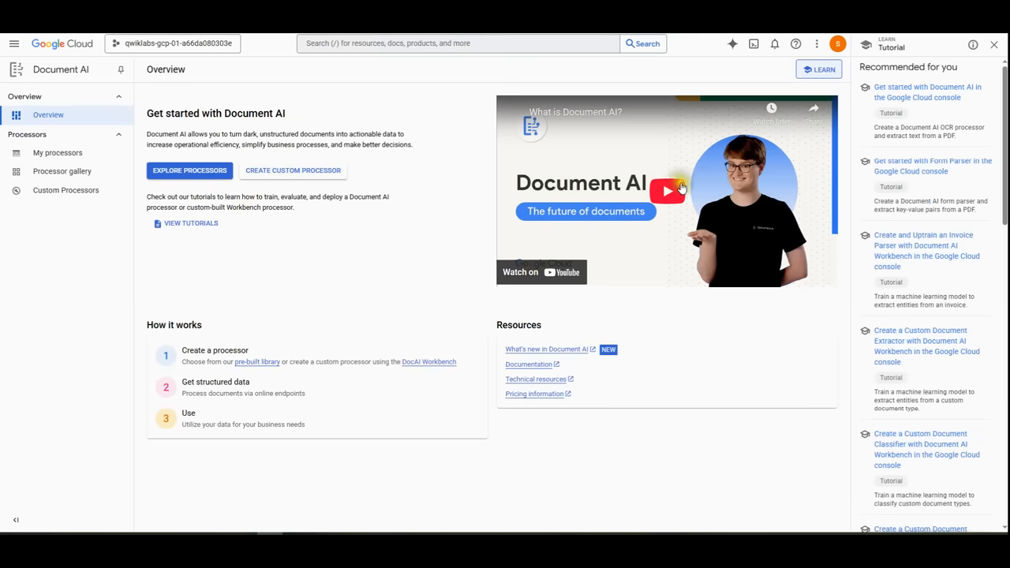
mouse_move(666, 191)
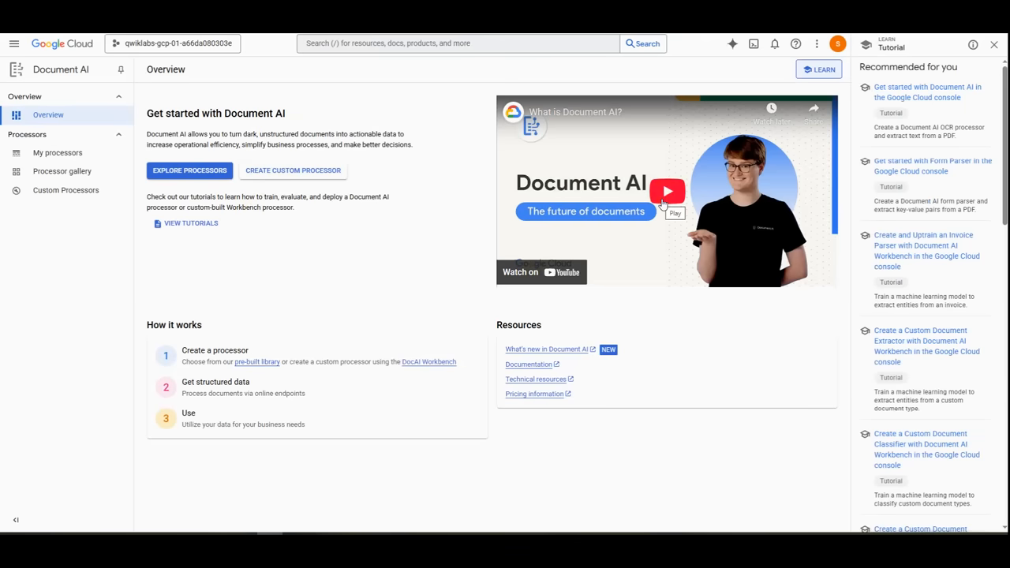
mouse_move(292, 170)
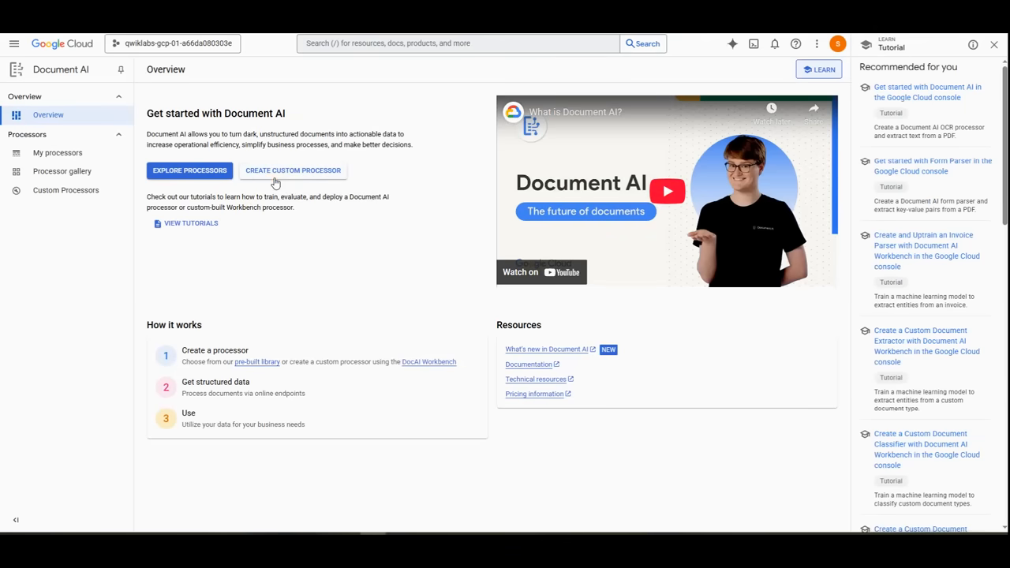
Create a Custom Extractor processor named lab-custom-extractor.
left_click(292, 170)
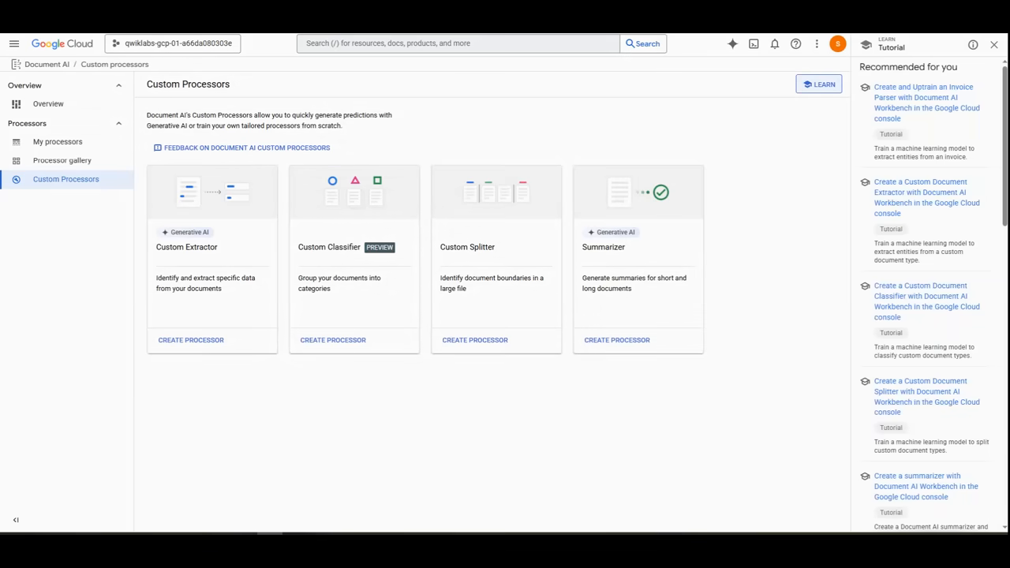
mouse_move(329, 316)
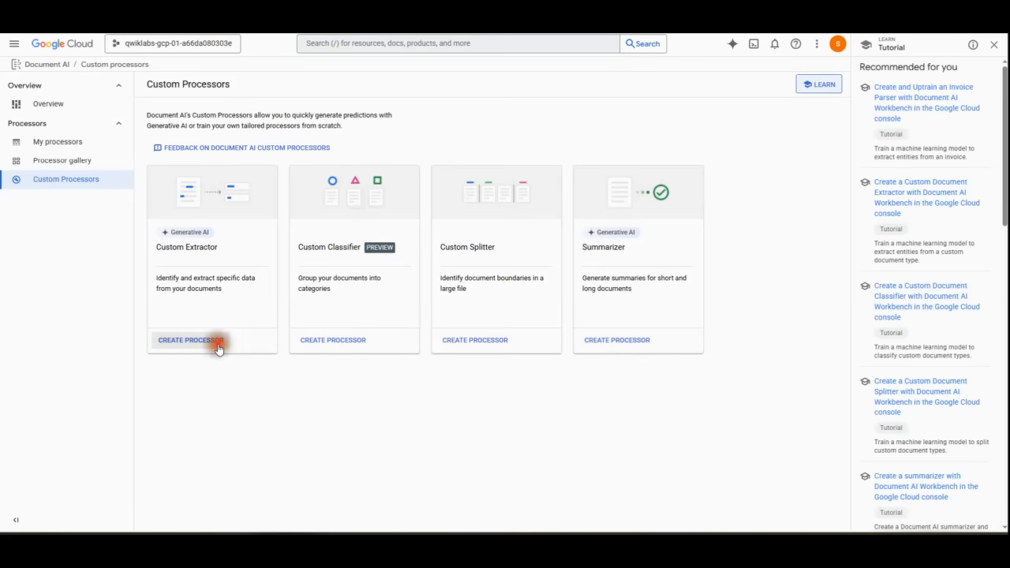
left_click(190, 339)
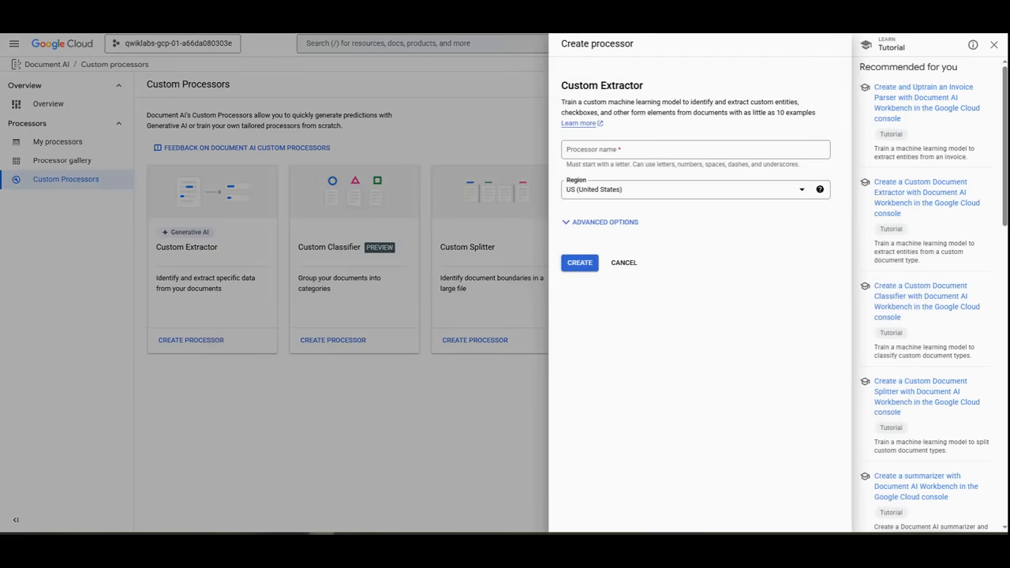
type("lab-custom-extractor")
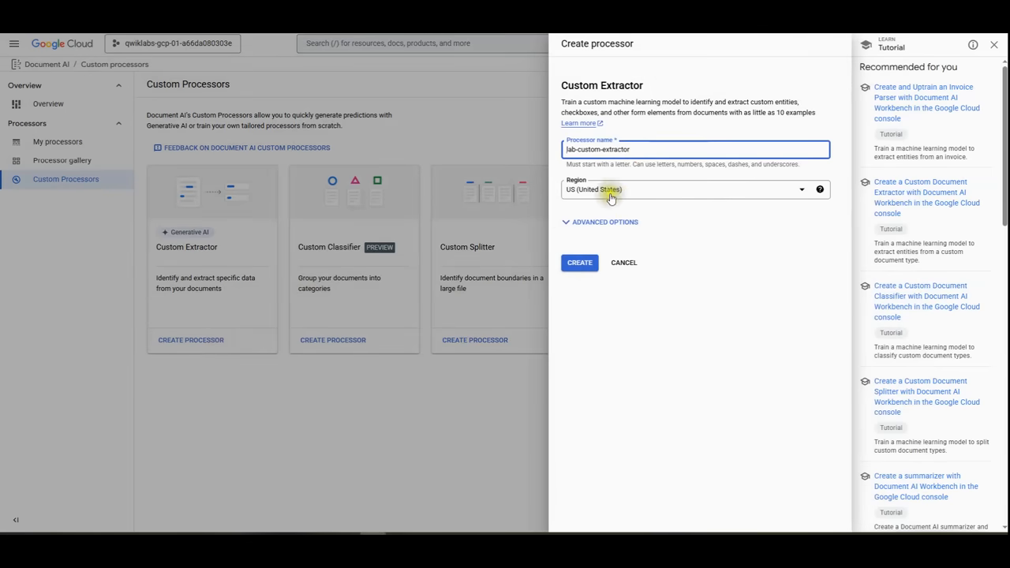
left_click(579, 262)
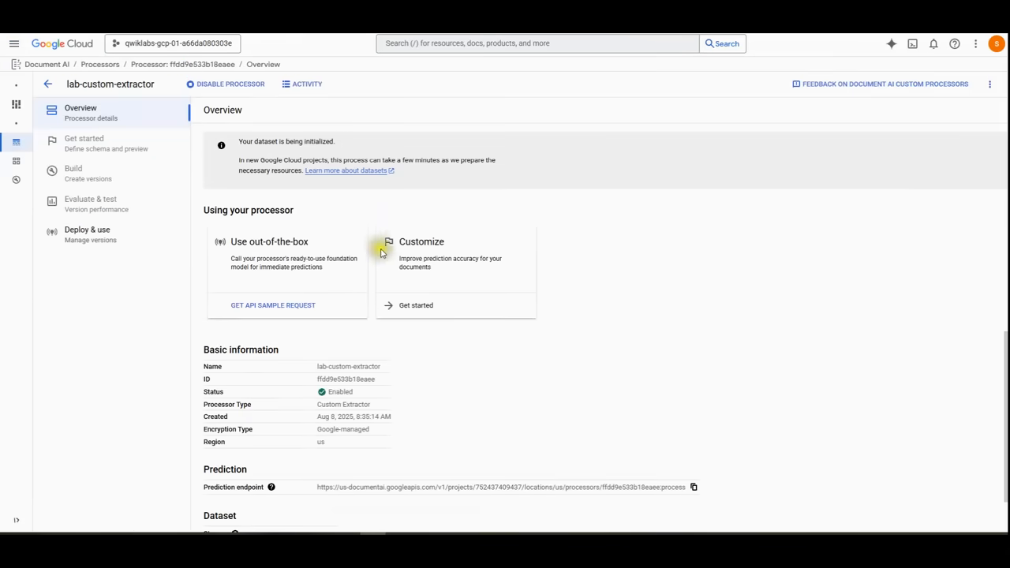
mouse_move(339, 371)
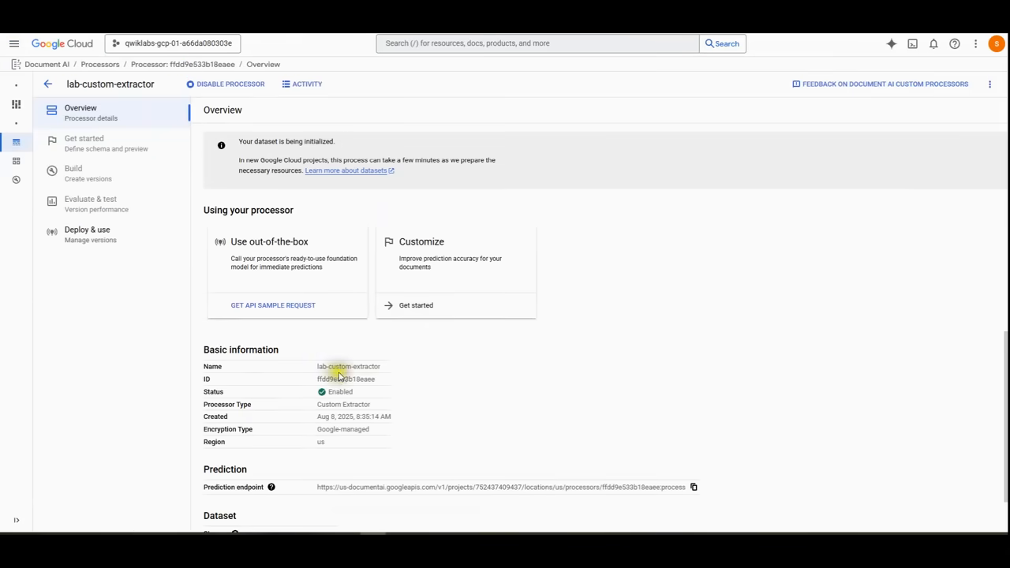
double_click(339, 392)
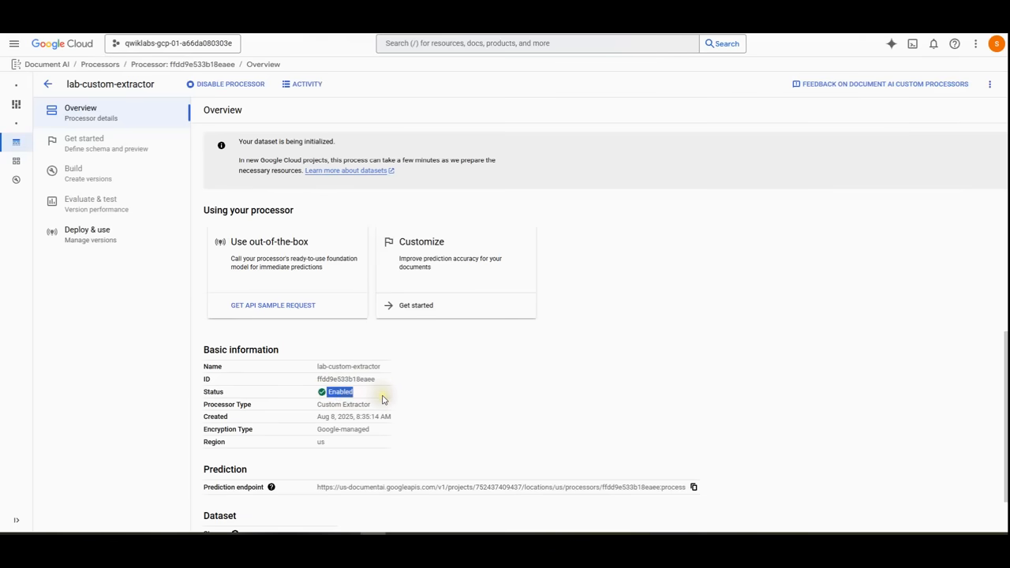
scroll("down", 3)
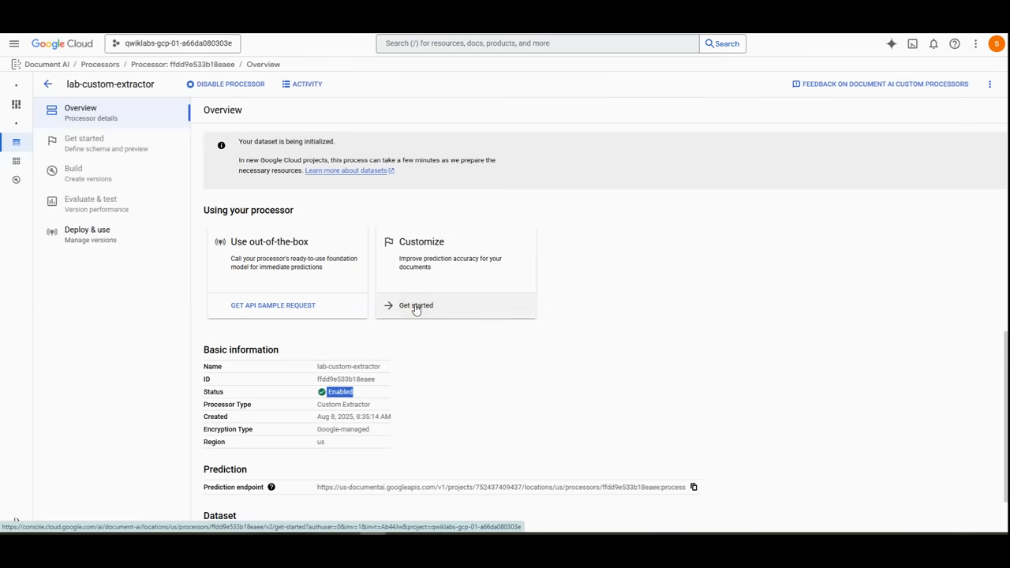
Add the control_number and employees_social_security_number schema fields.
left_click(416, 305)
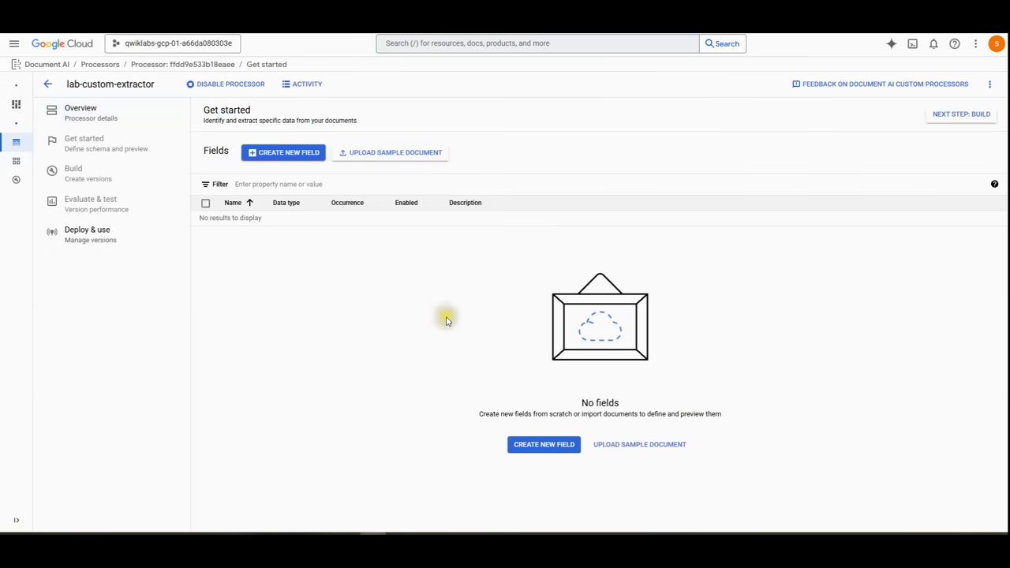
left_click(544, 444)
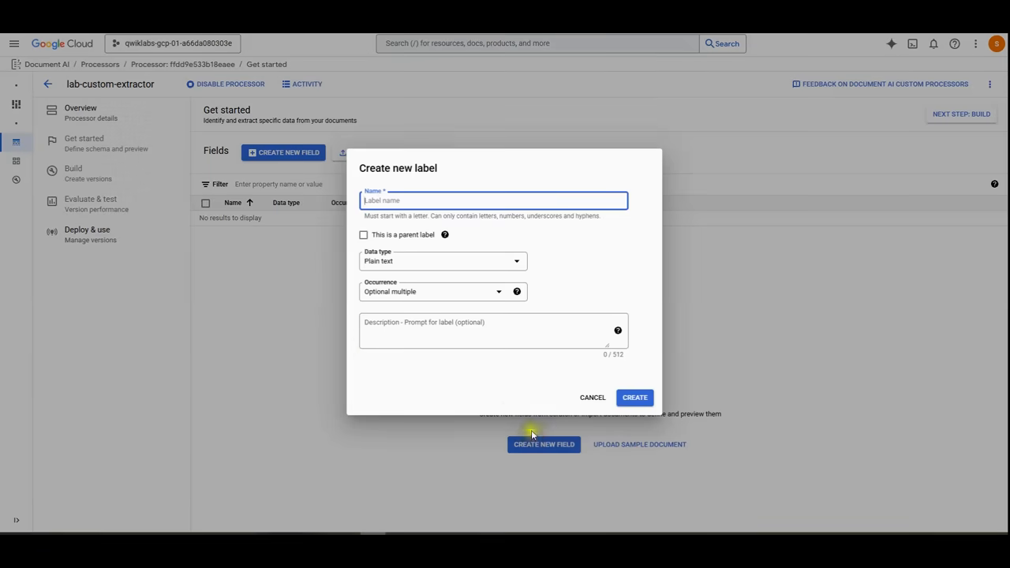
mouse_move(341, 352)
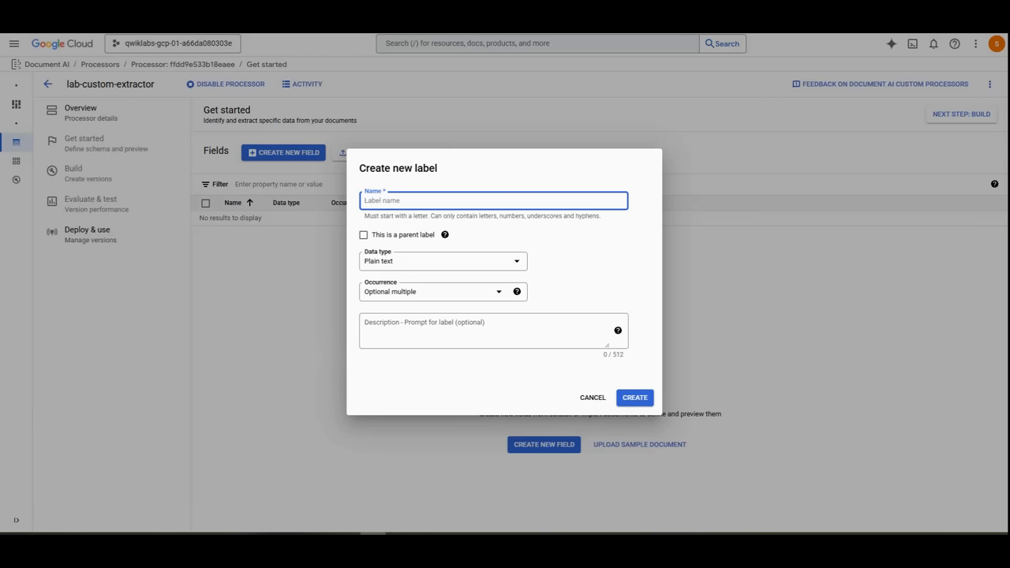
type("control_number")
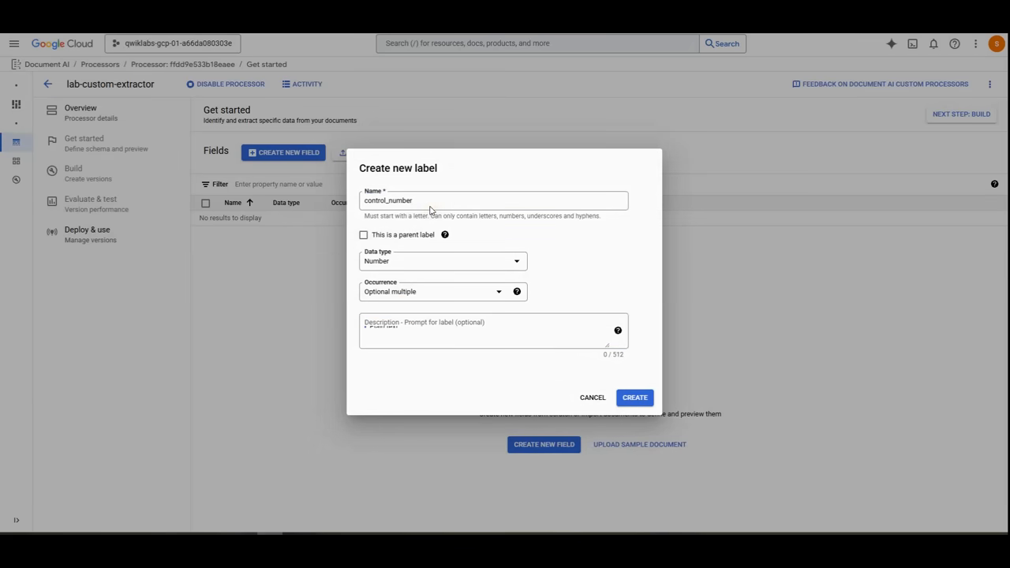
mouse_move(402, 264)
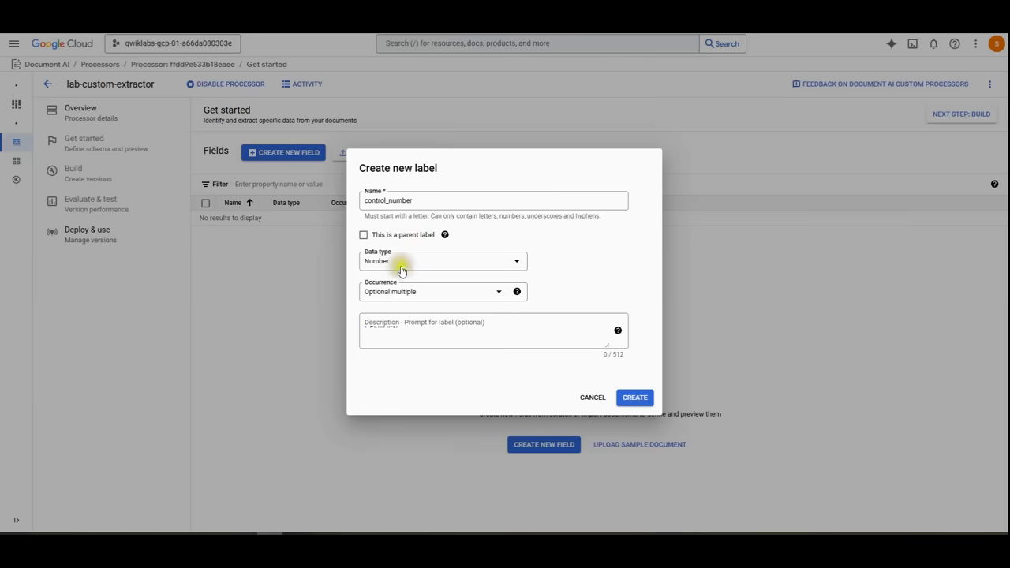
mouse_move(419, 301)
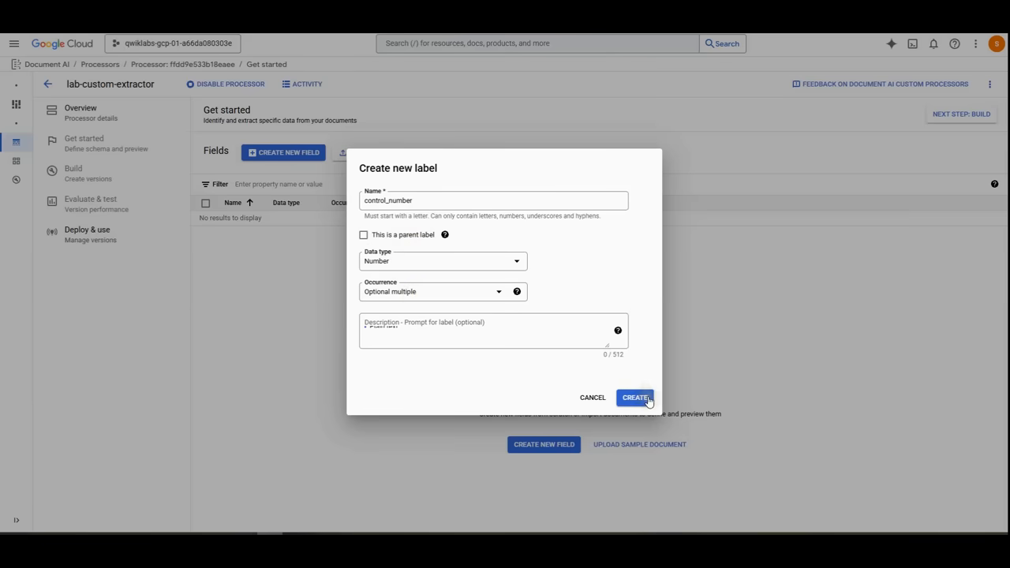
left_click(635, 398)
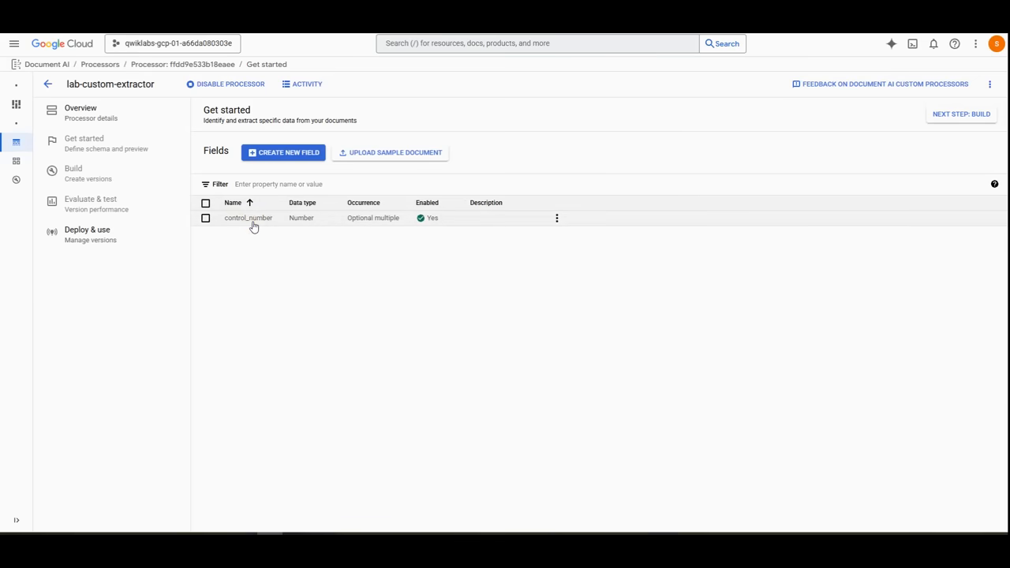
left_click(282, 152)
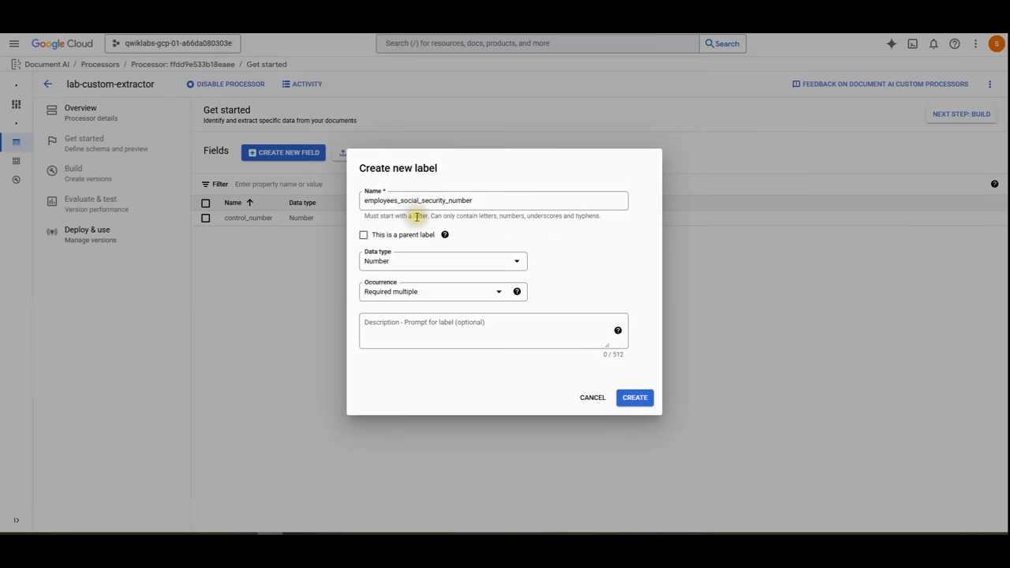
mouse_move(497, 209)
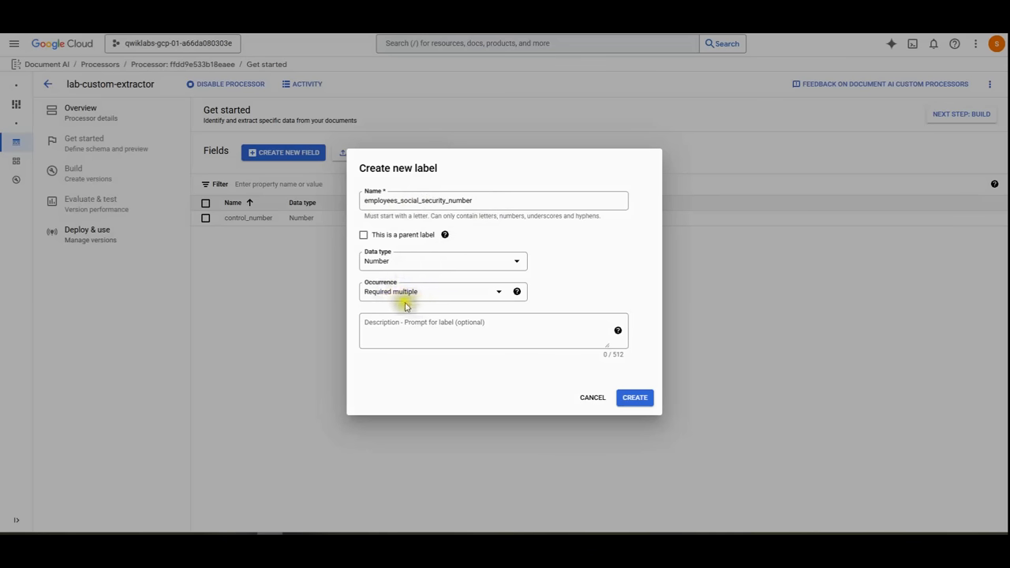
mouse_move(386, 310)
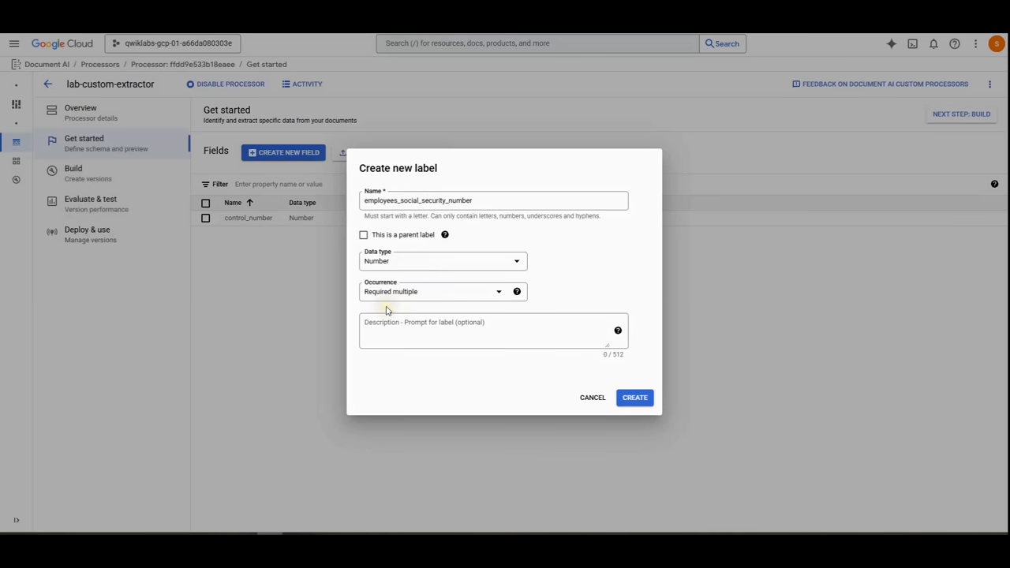
left_click(635, 397)
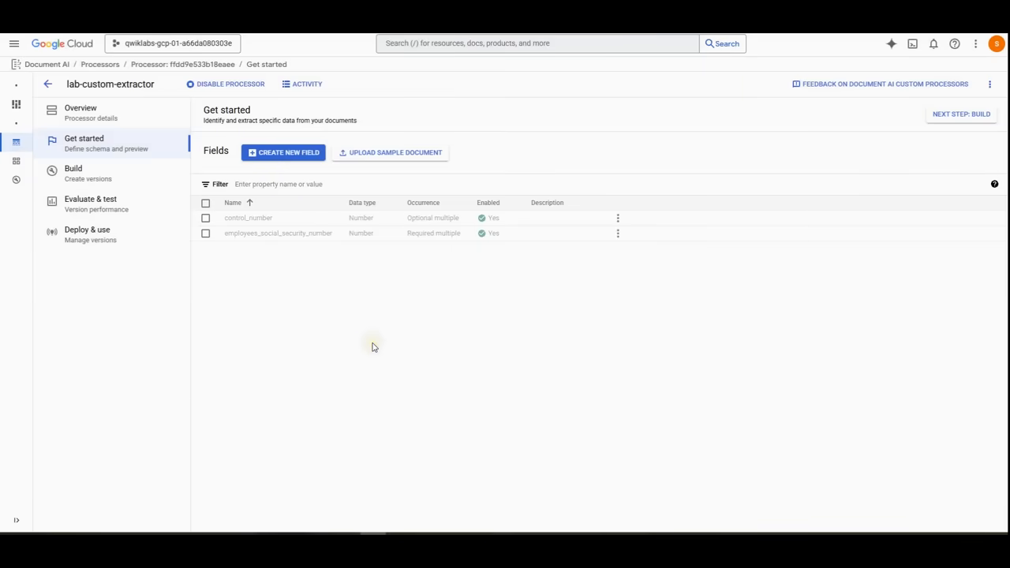
Add the employer name and address field and federal_income_tax_withheld as Money, required multiple.
left_click(283, 153)
type("employers_name_address_and_zip_code")
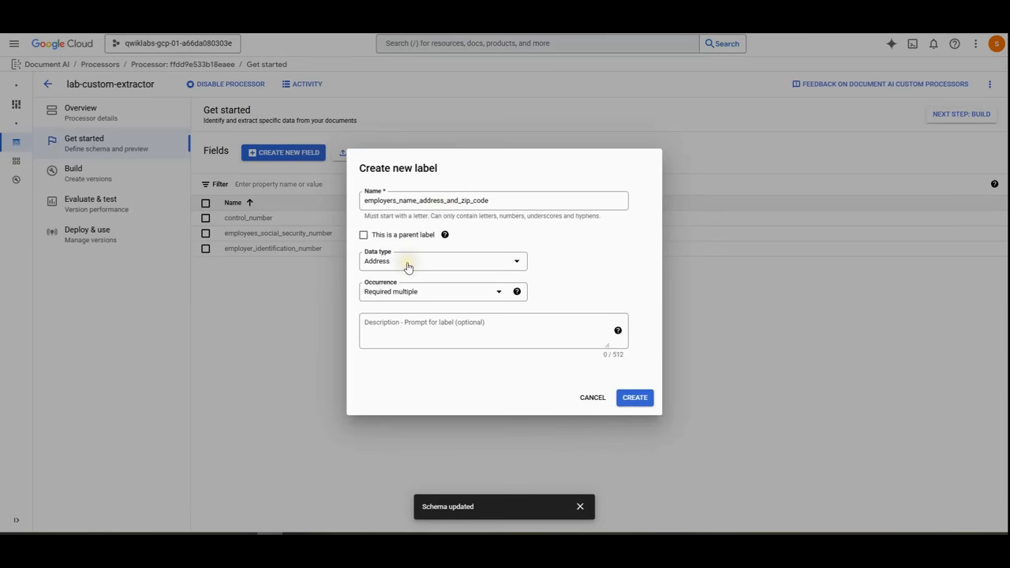
mouse_move(427, 303)
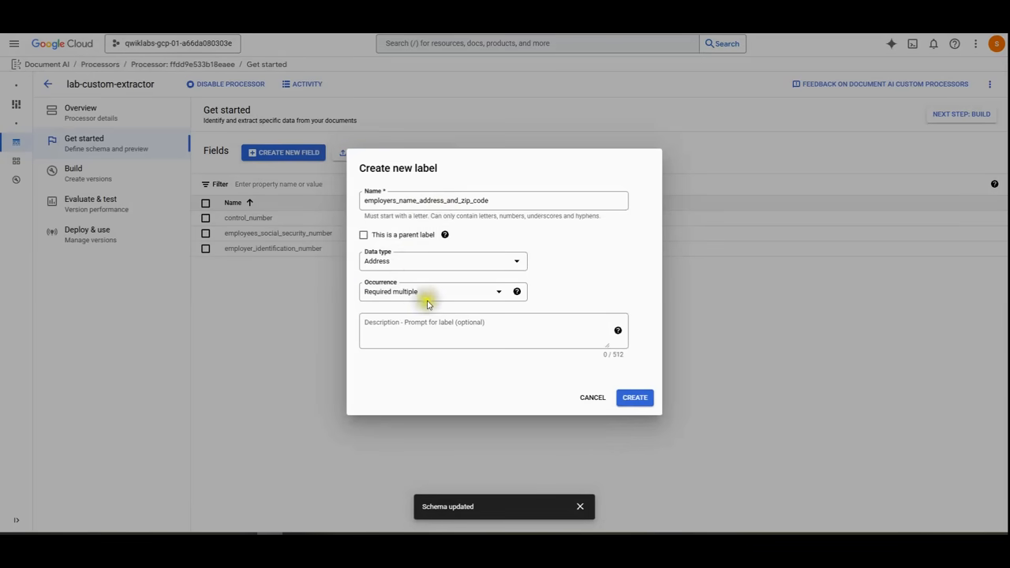
left_click(593, 397)
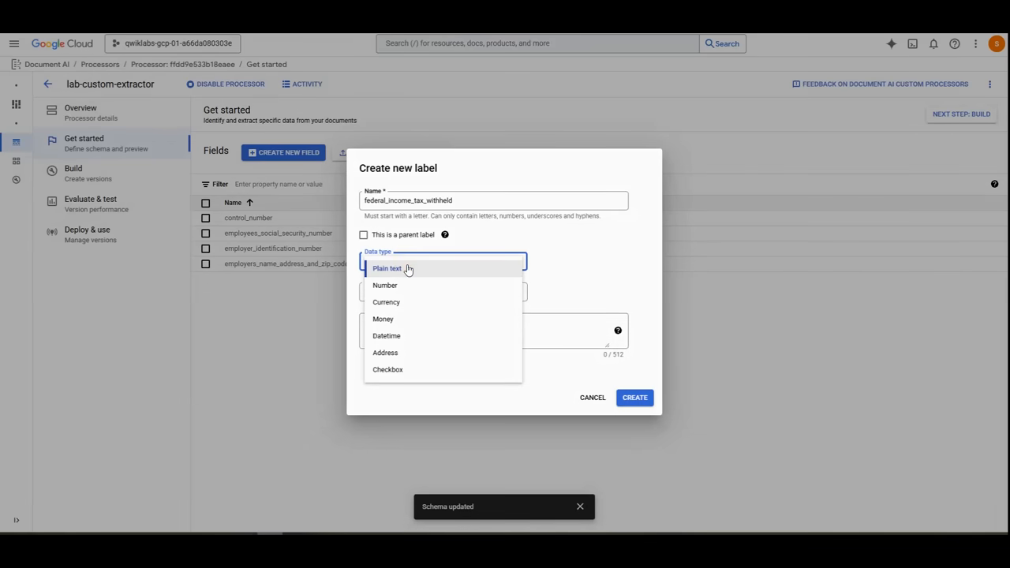
left_click(383, 319)
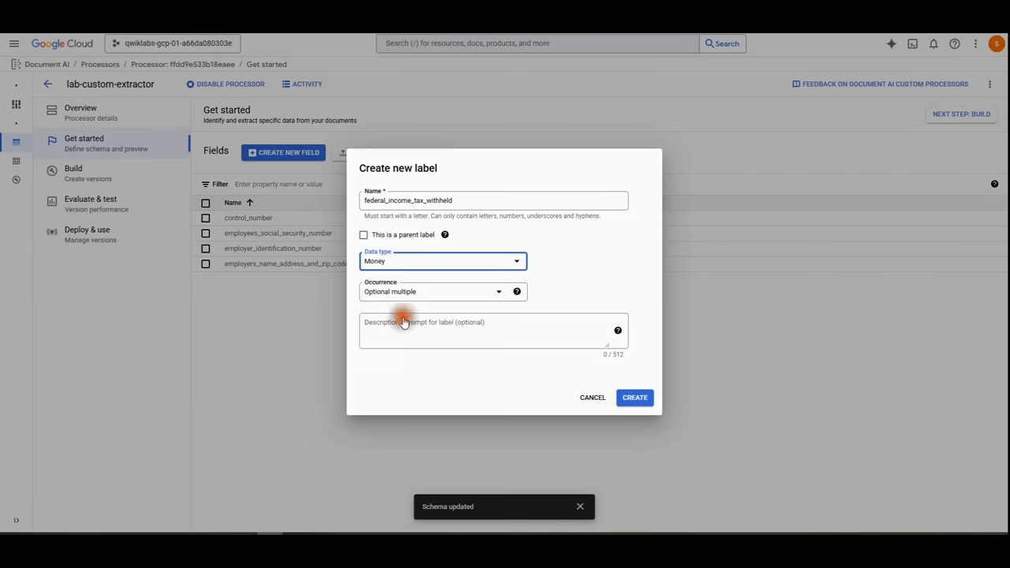
left_click(441, 291)
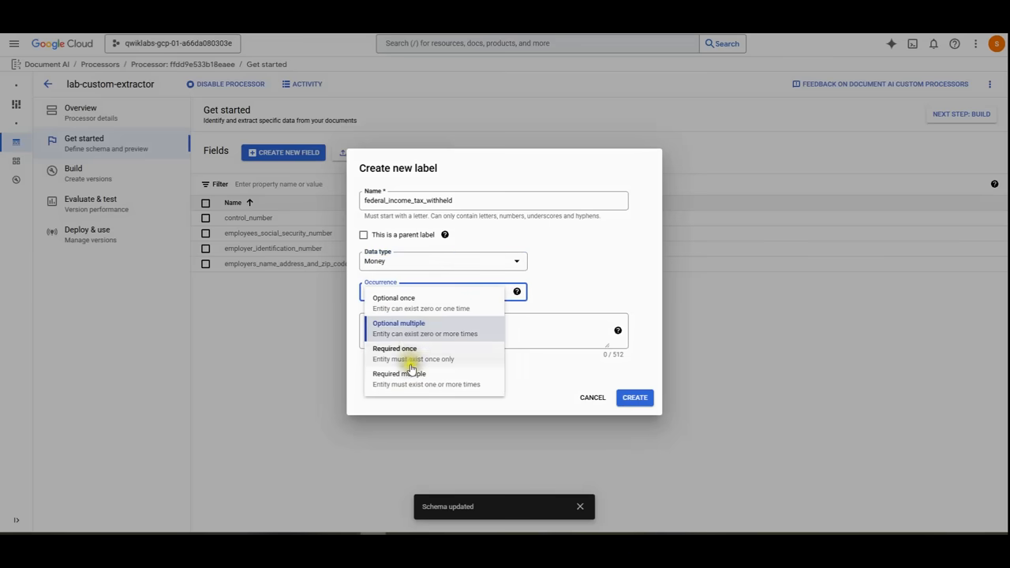
left_click(398, 373)
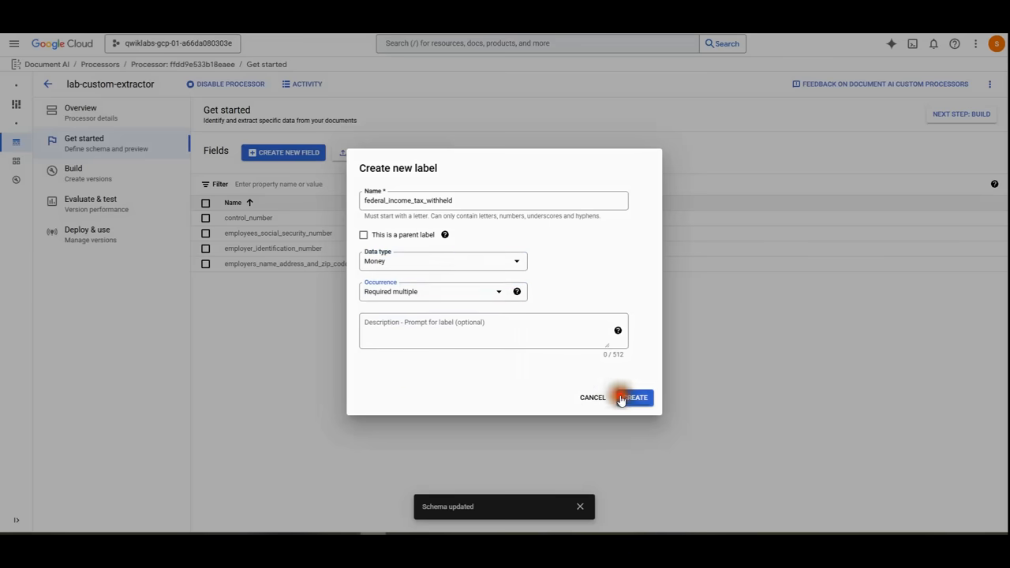
left_click(635, 397)
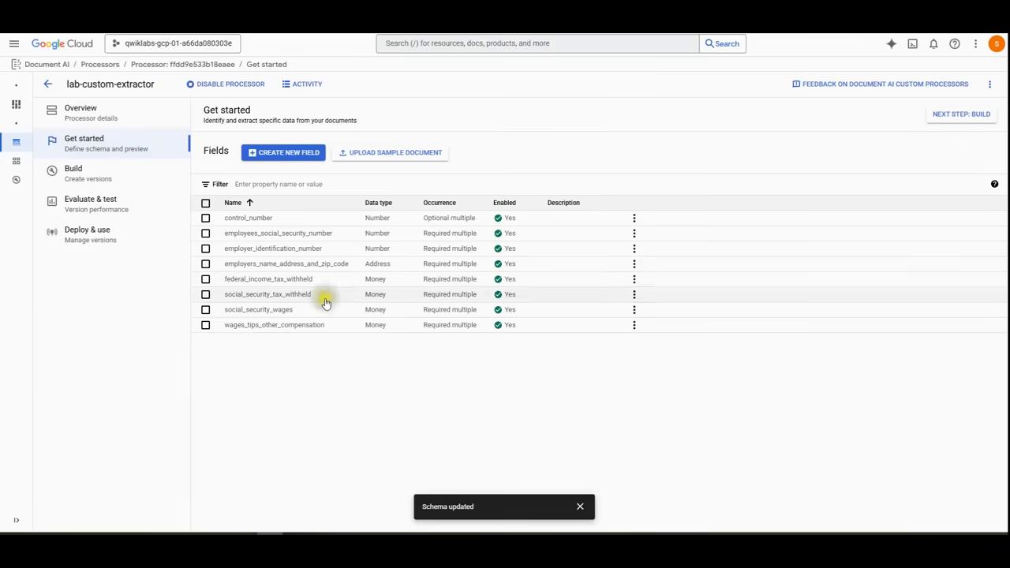
mouse_move(300, 366)
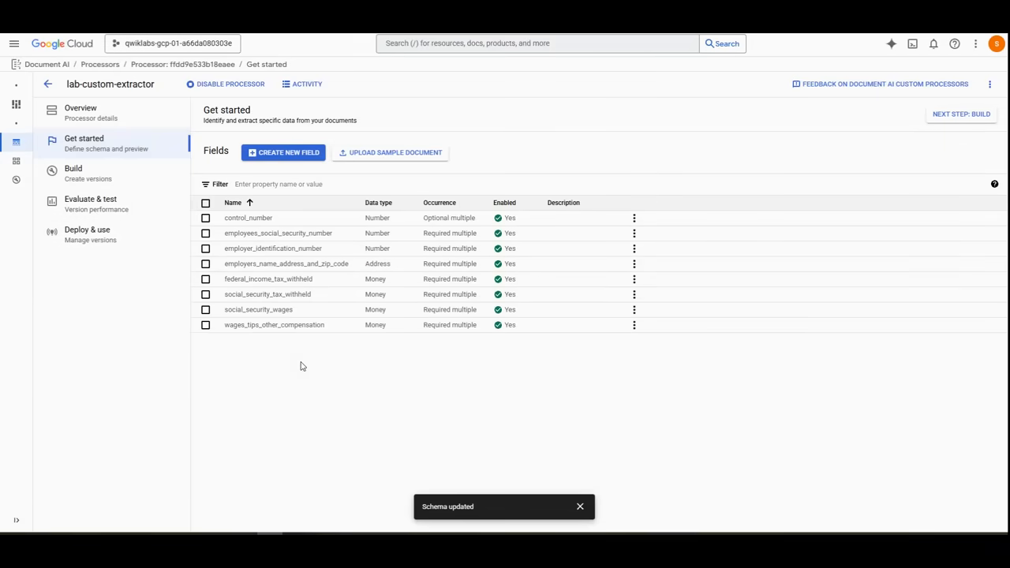
mouse_move(307, 364)
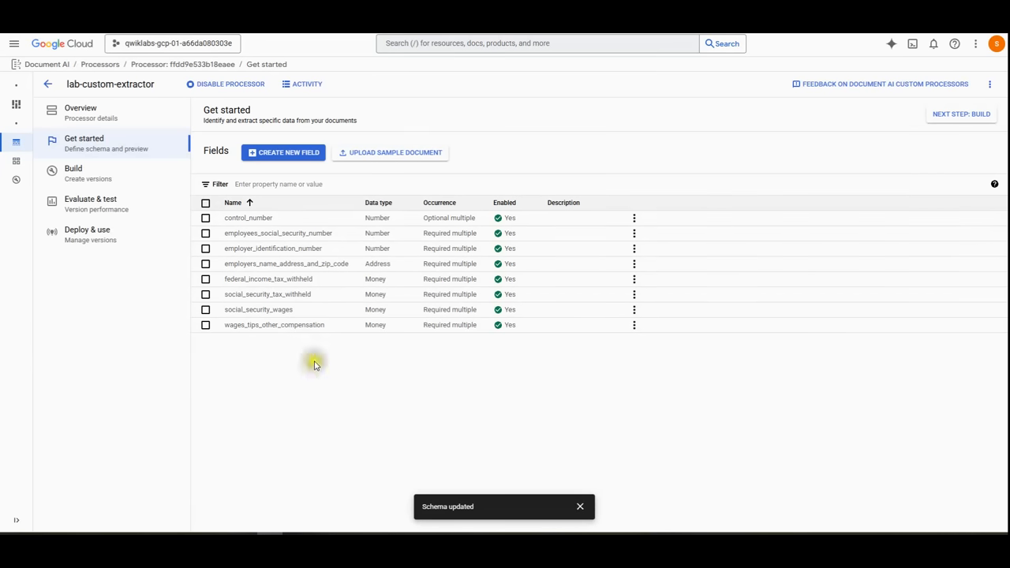
mouse_move(315, 364)
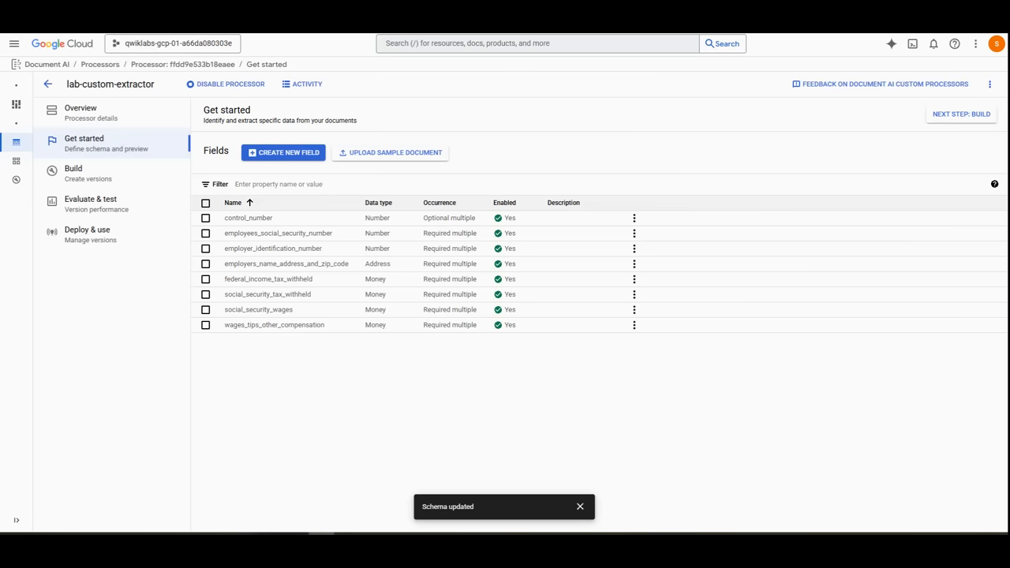
Import a sample W-2 PDF from Cloud Storage into the processor.
left_click(390, 152)
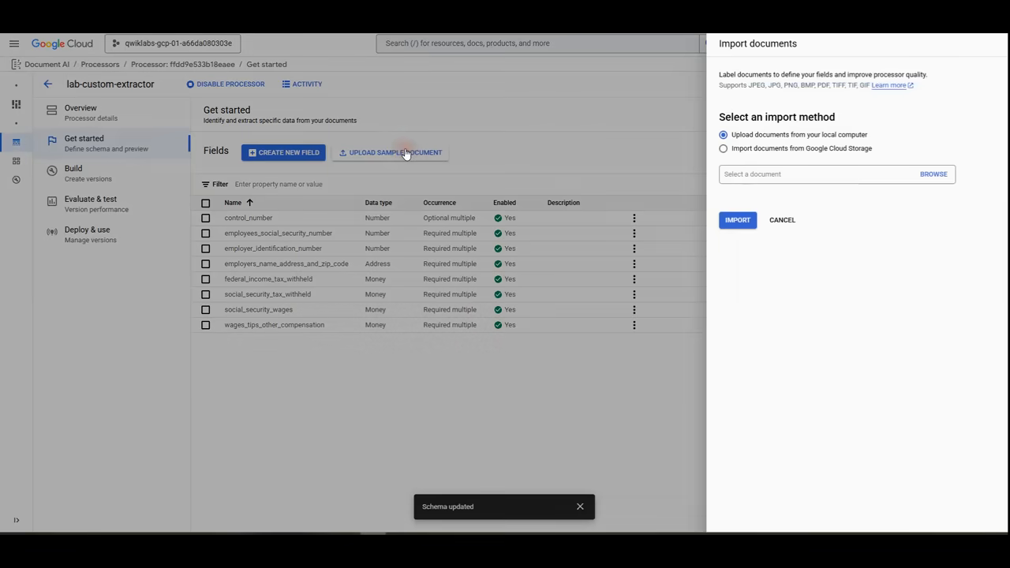
mouse_move(560, 170)
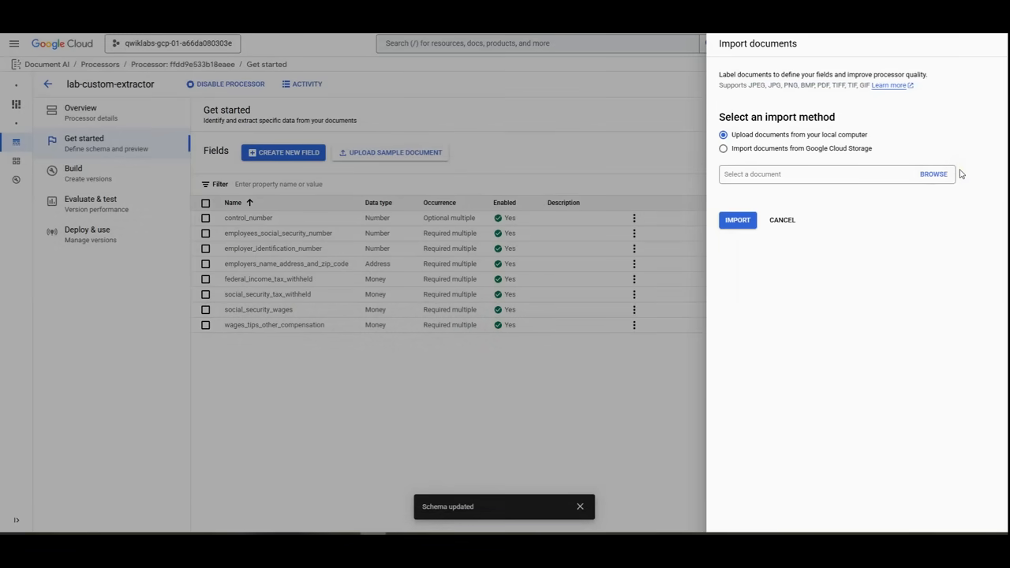
left_click(724, 148)
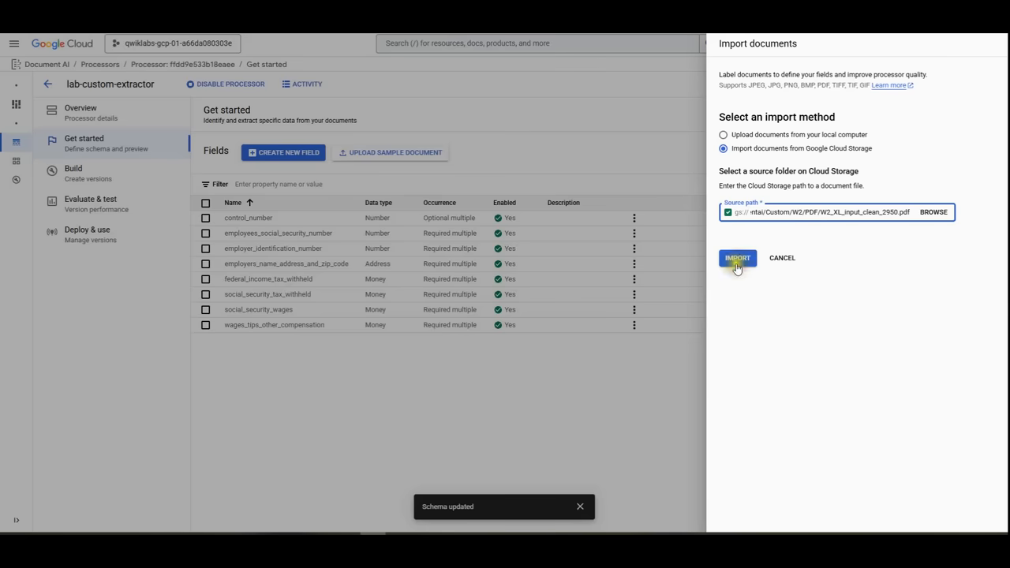
left_click(737, 258)
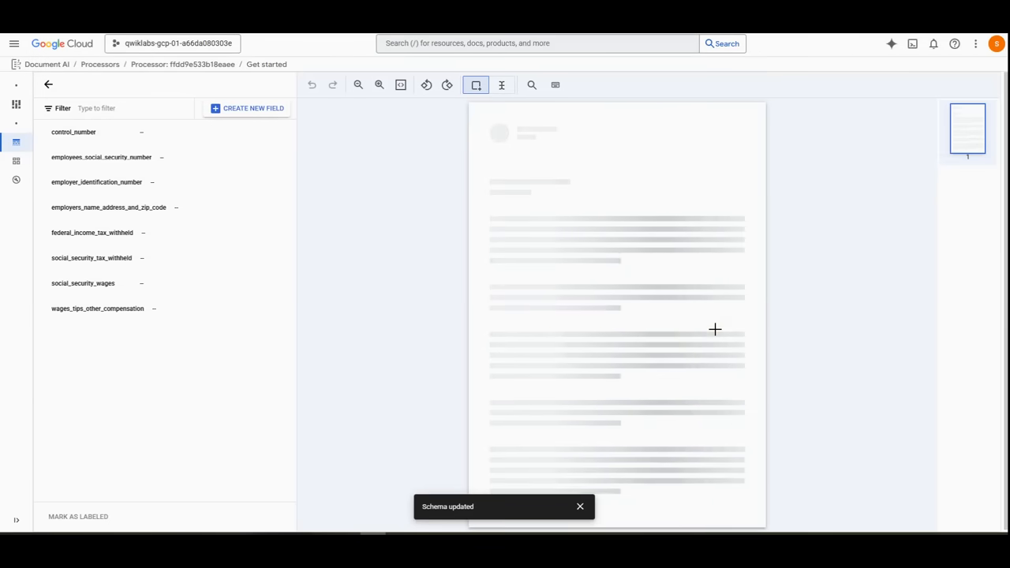
mouse_move(631, 324)
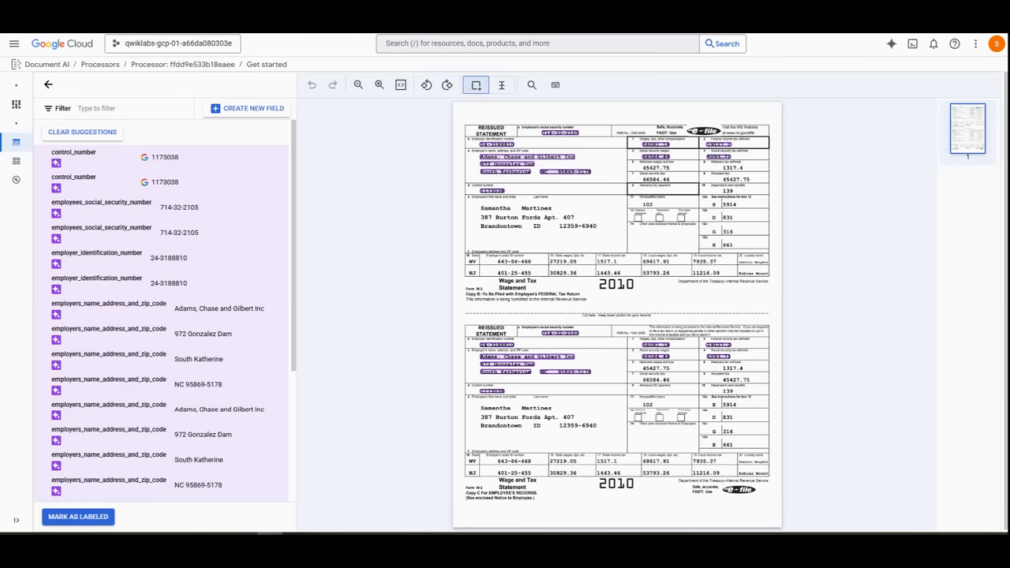
mouse_move(502, 226)
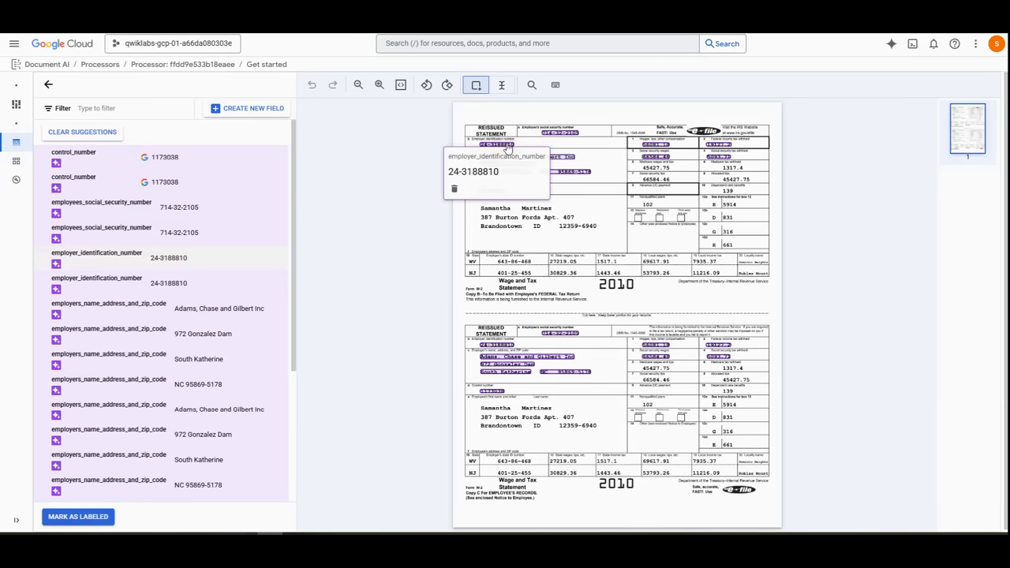
Close the employer identification number preview while reviewing the suggested labels.
left_click(552, 132)
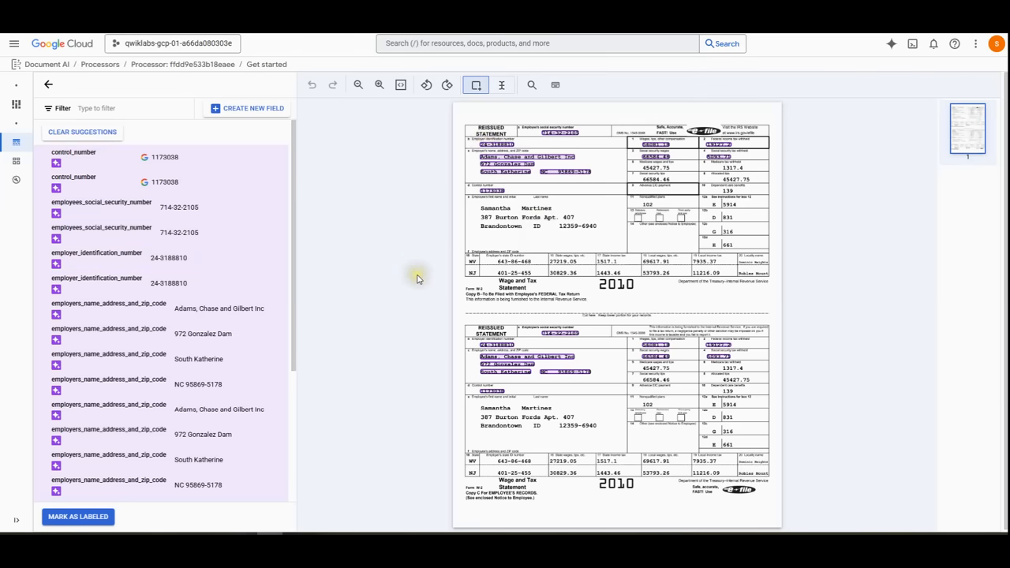
mouse_move(553, 421)
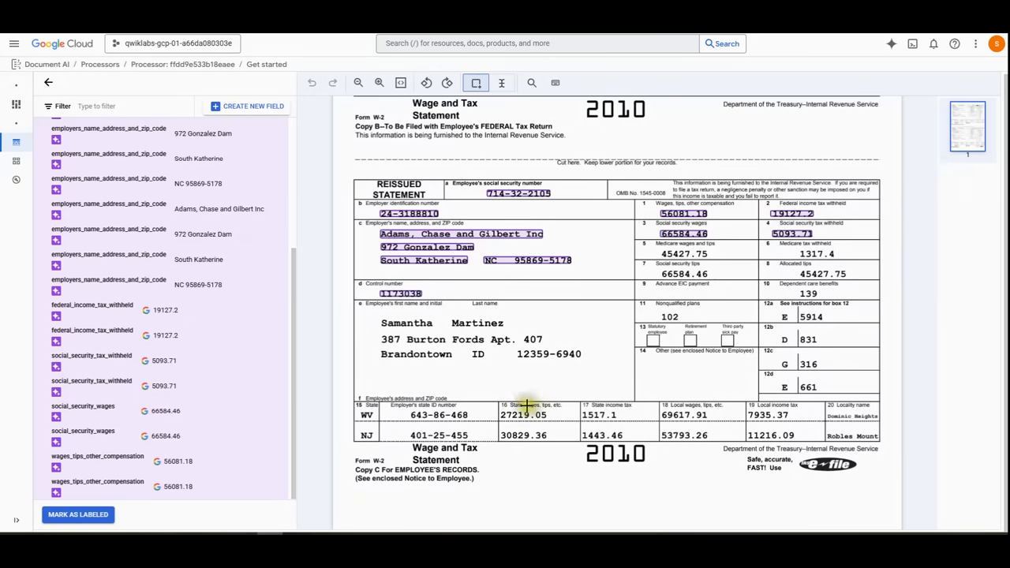
Label 69617.91 as wages_tips_other_compensation and mark the W-2 as labeled.
left_click(519, 414)
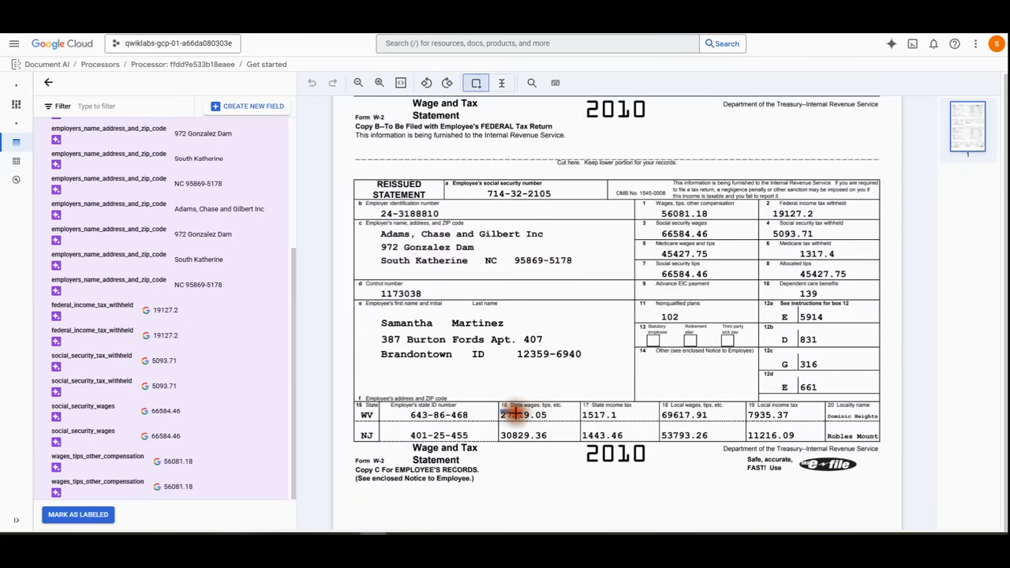
left_click(523, 415)
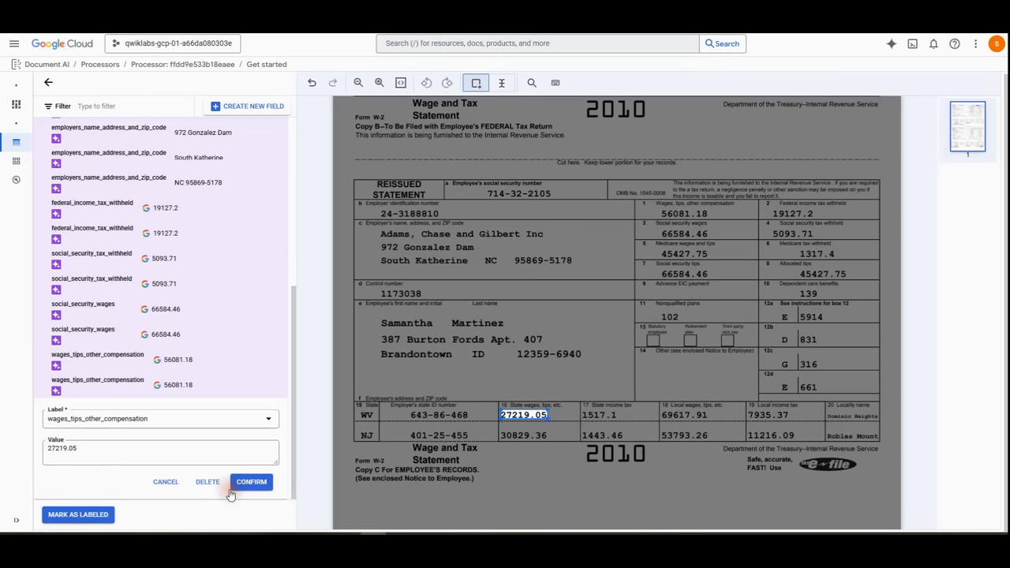
left_click(674, 415)
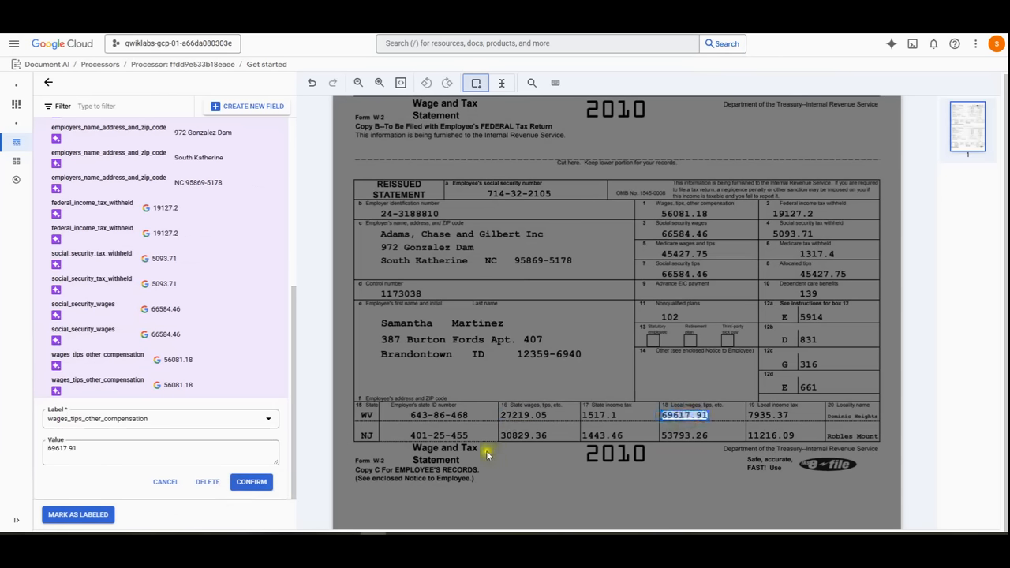
left_click(251, 481)
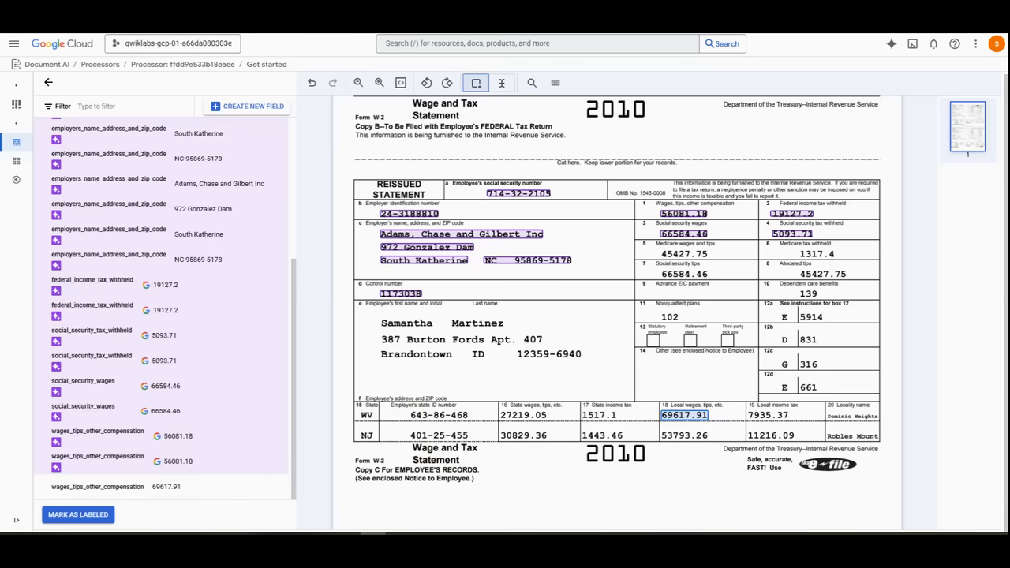
scroll("down", 3)
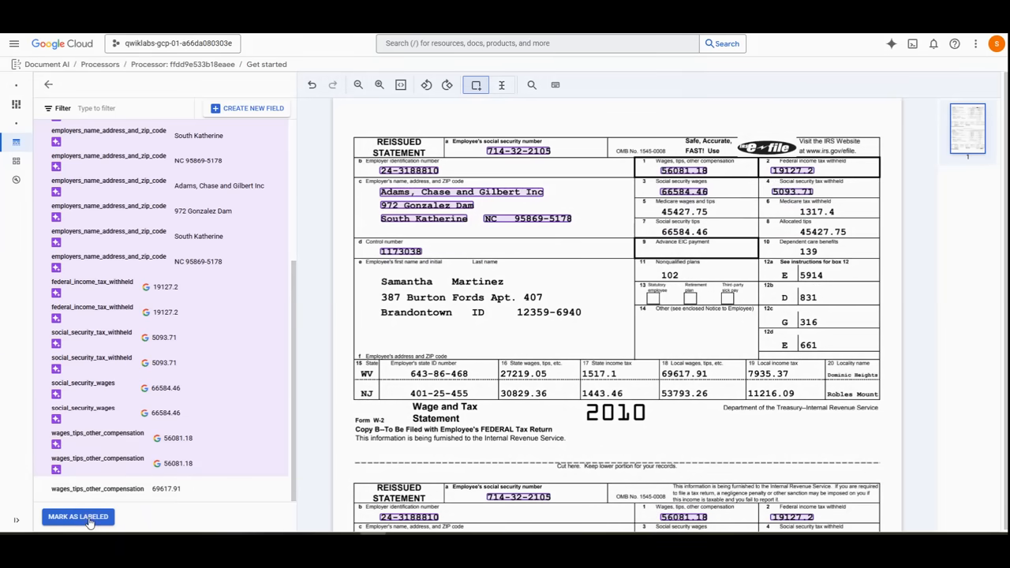
left_click(78, 516)
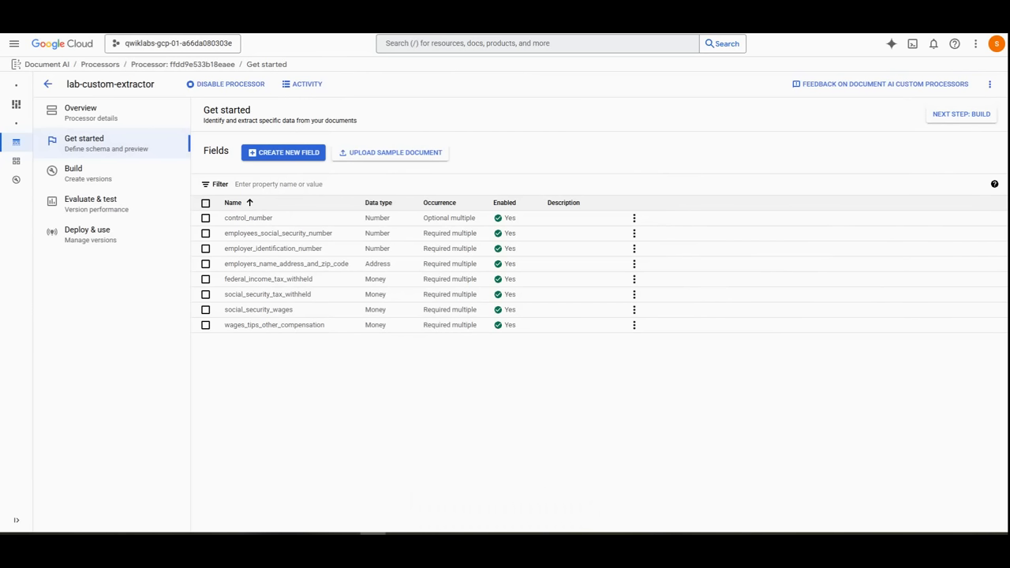
mouse_move(671, 228)
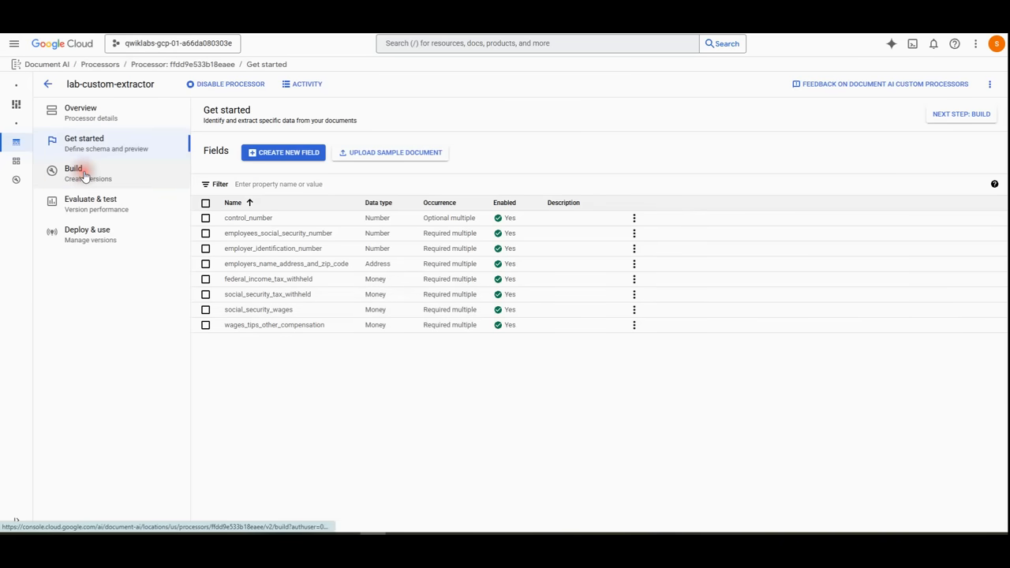
Go to the Build page and start a foundation-model version.
left_click(73, 168)
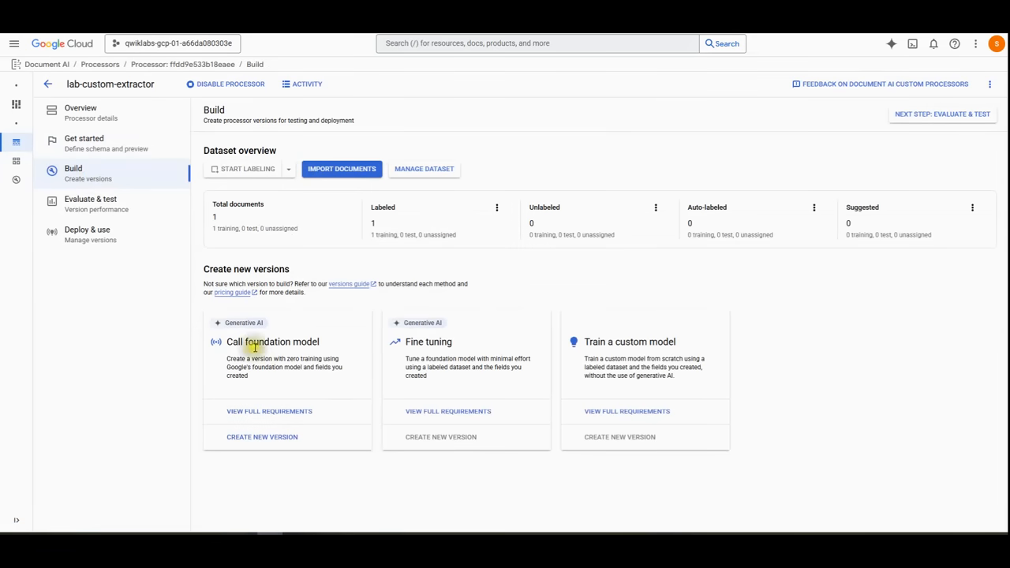
left_click(262, 436)
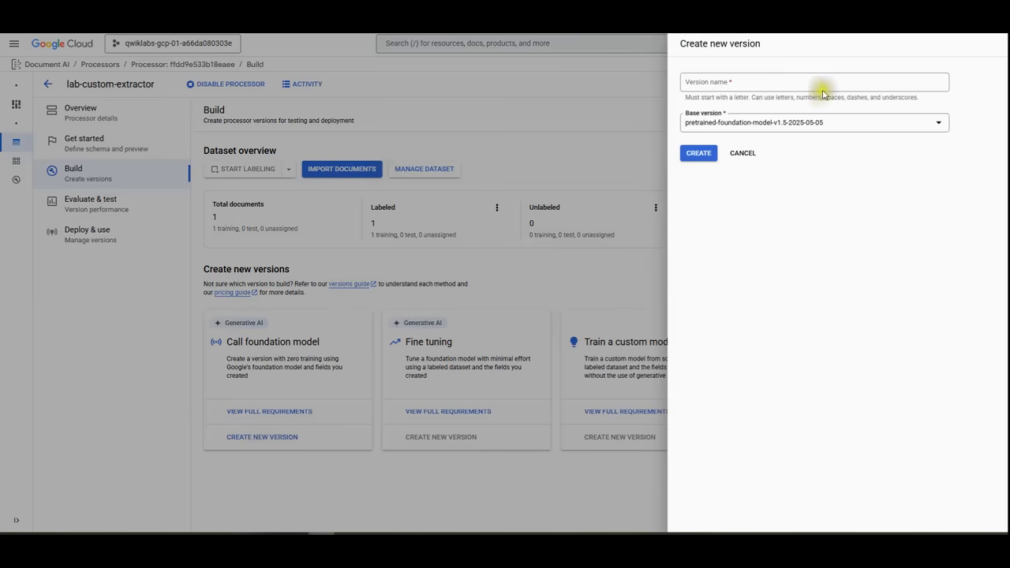
Name the version w2-foundation-model, keep the base version, and create it.
type("w2-foundation-model")
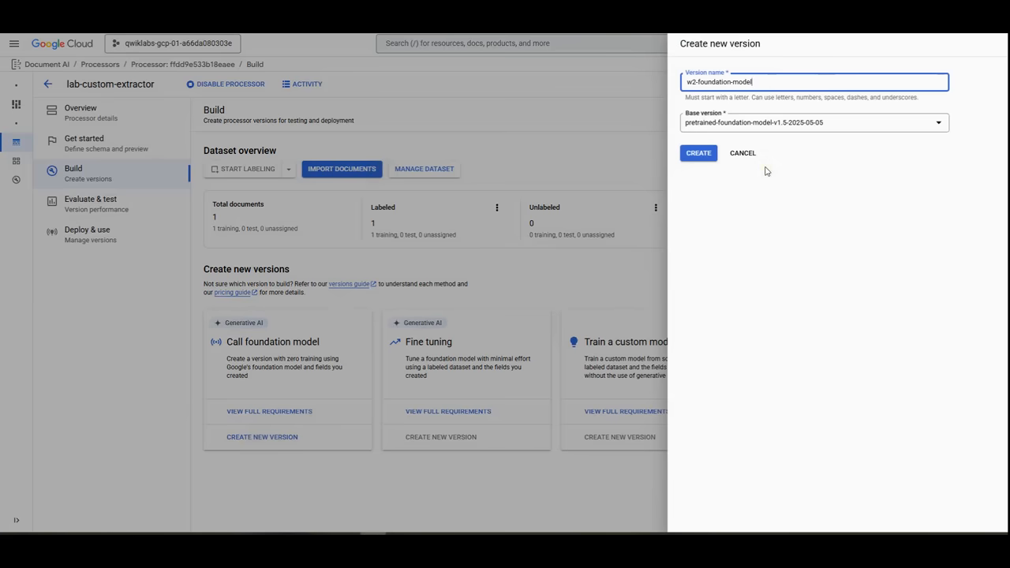
left_click(698, 152)
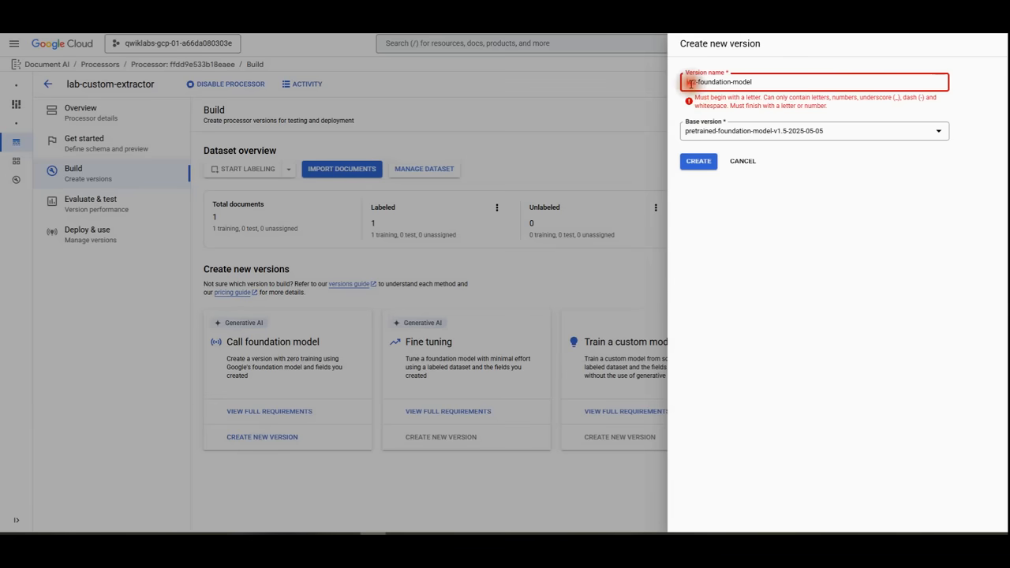
left_click(698, 161)
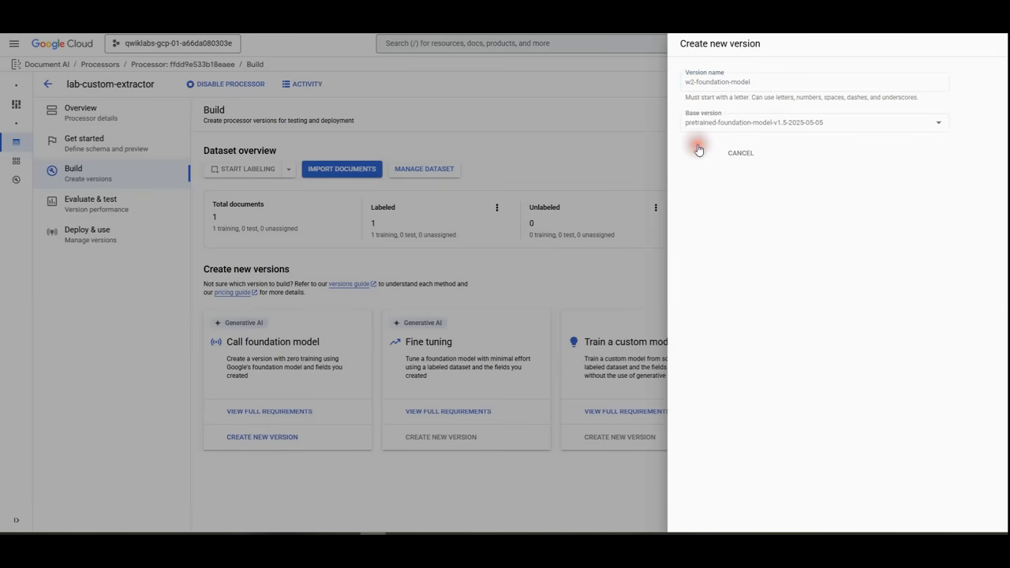
left_click(698, 150)
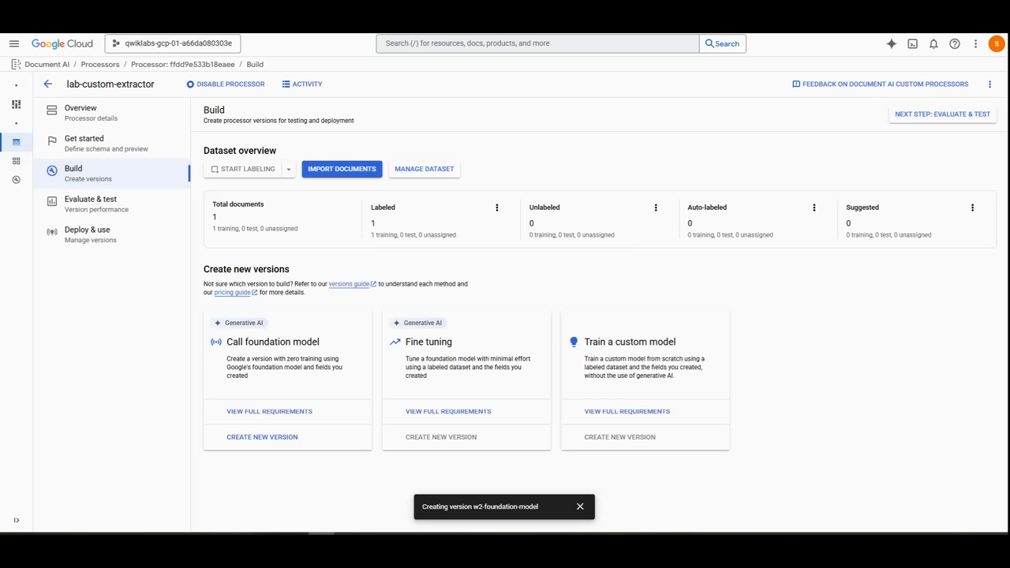
mouse_move(195, 127)
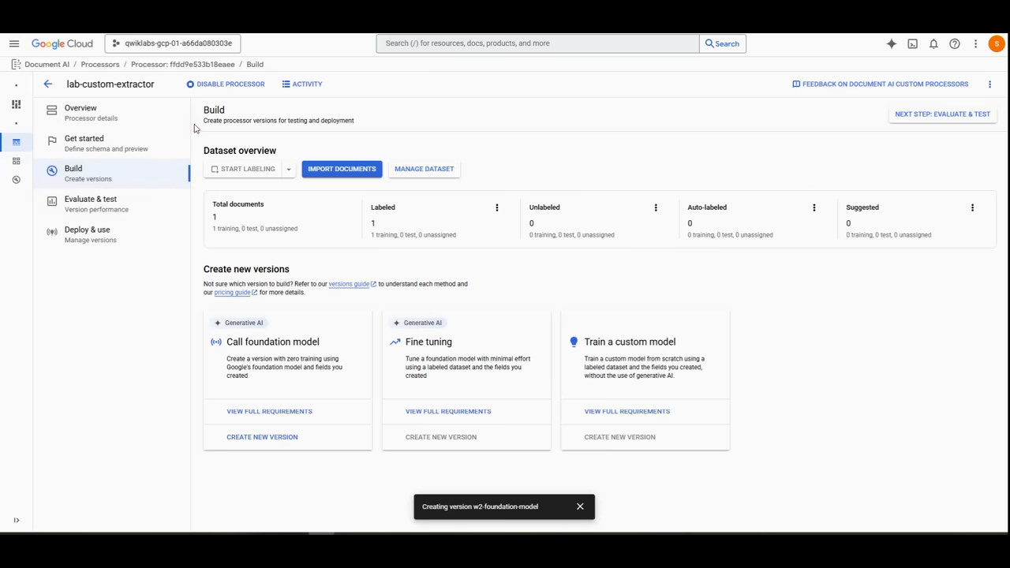
Import the W2 AutoLabel Cloud Storage documents with auto-split and v1.5-pro auto-labeling.
left_click(342, 169)
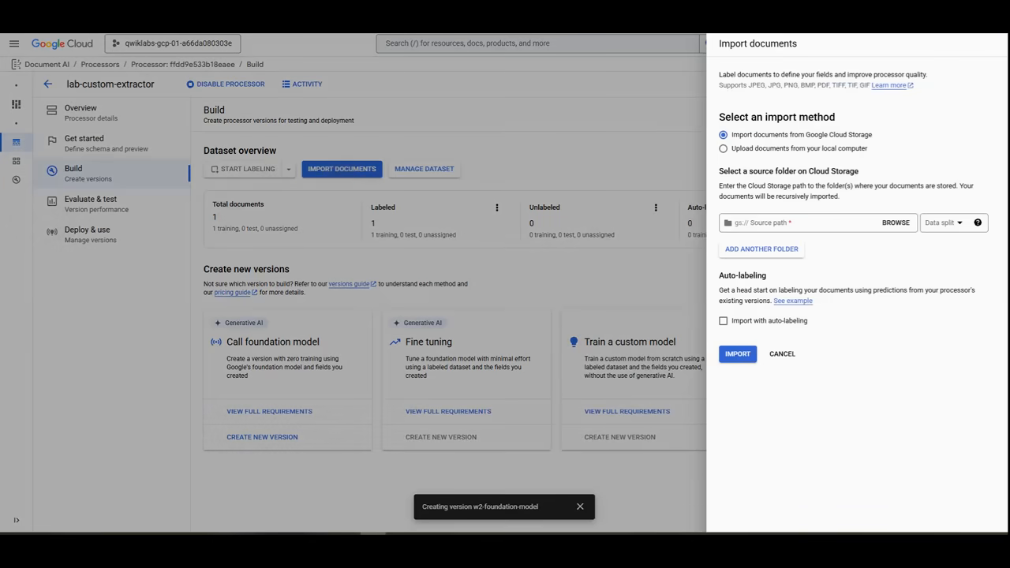
mouse_move(883, 155)
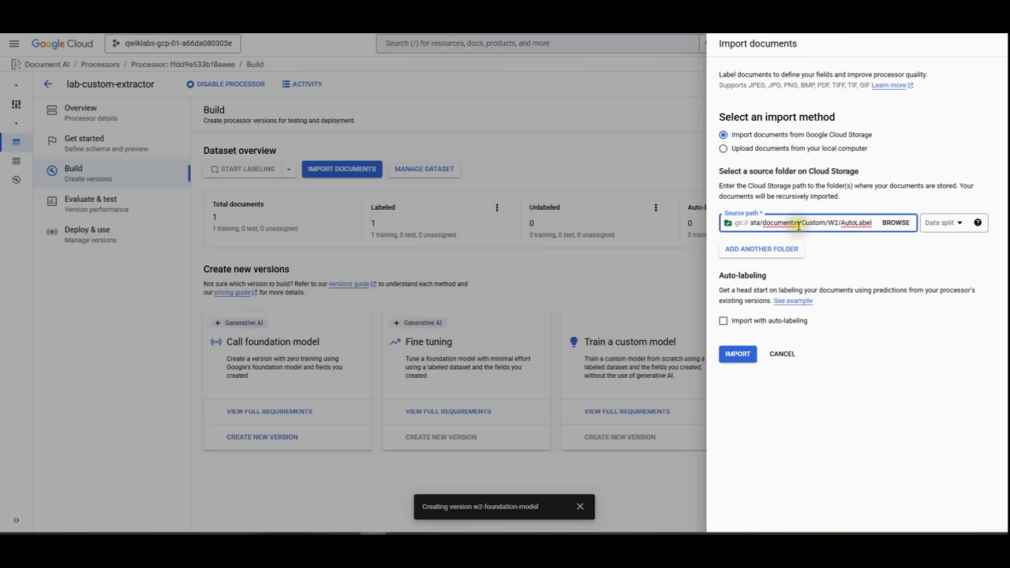
left_click(955, 222)
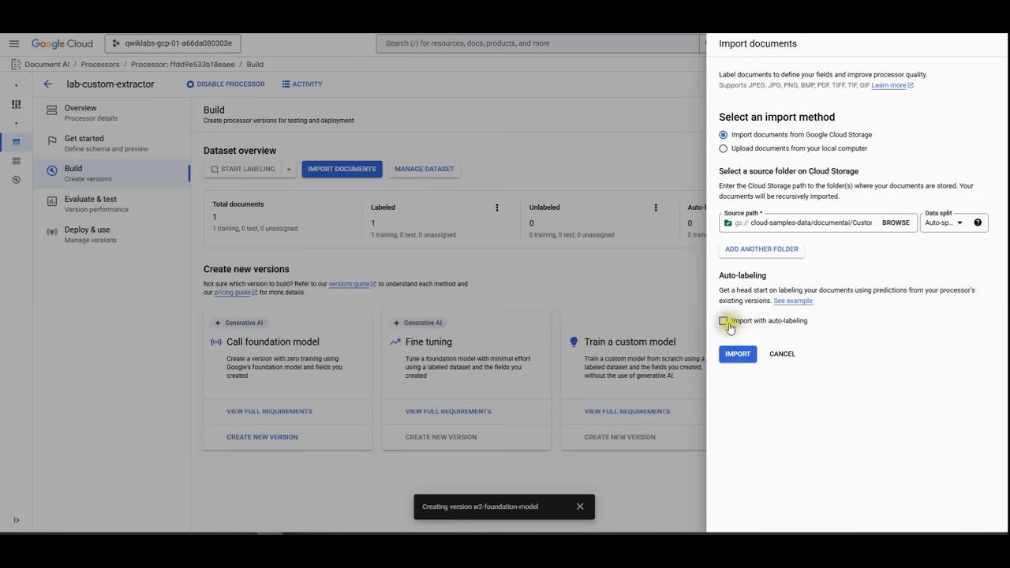
left_click(723, 320)
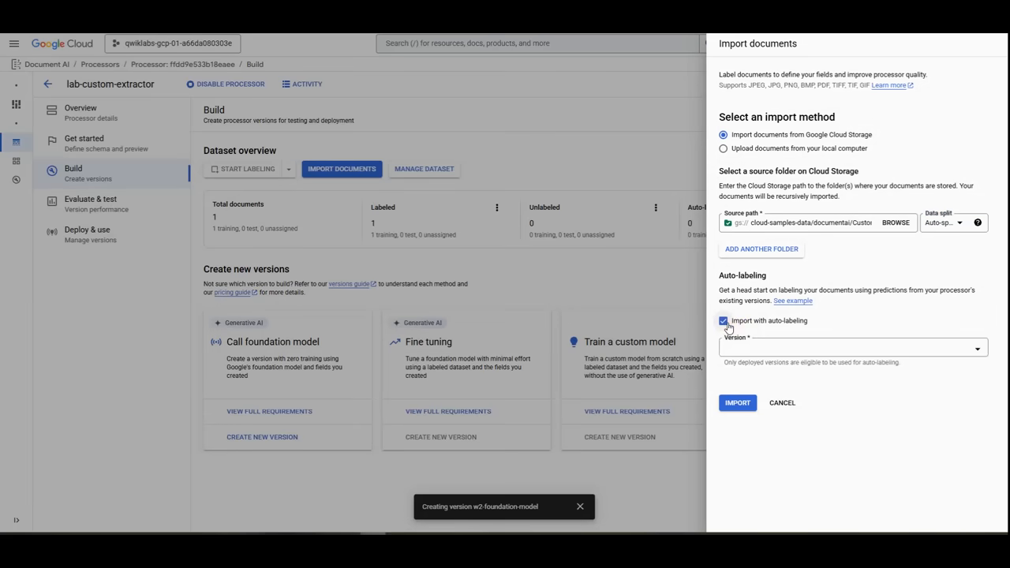
left_click(723, 320)
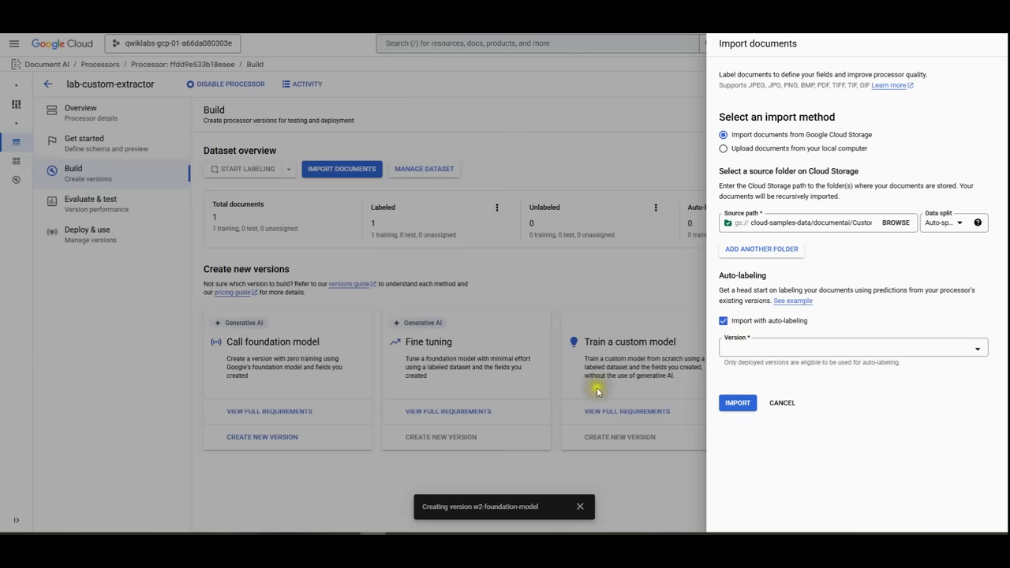
left_click(852, 347)
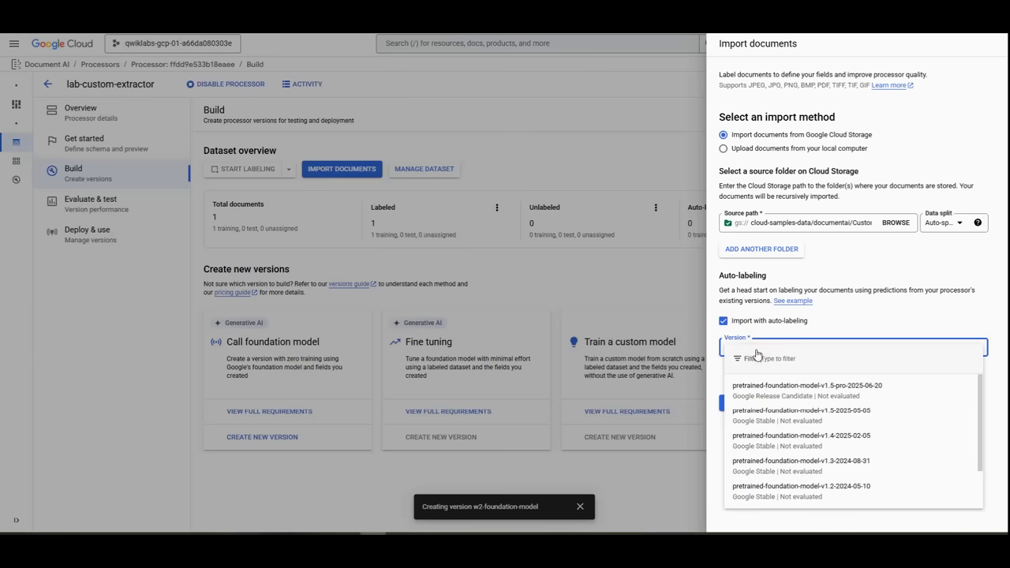
left_click(797, 390)
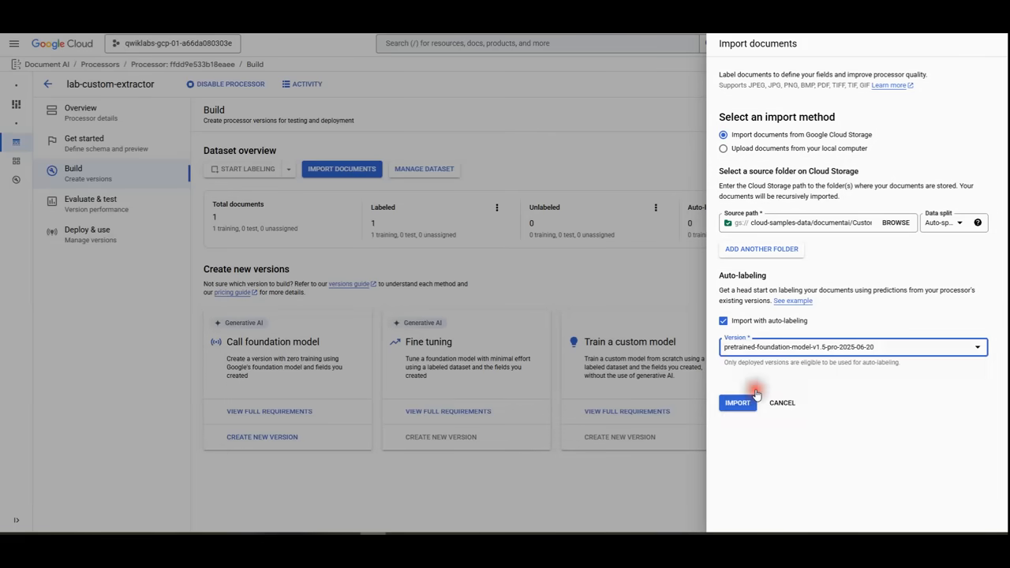
left_click(736, 402)
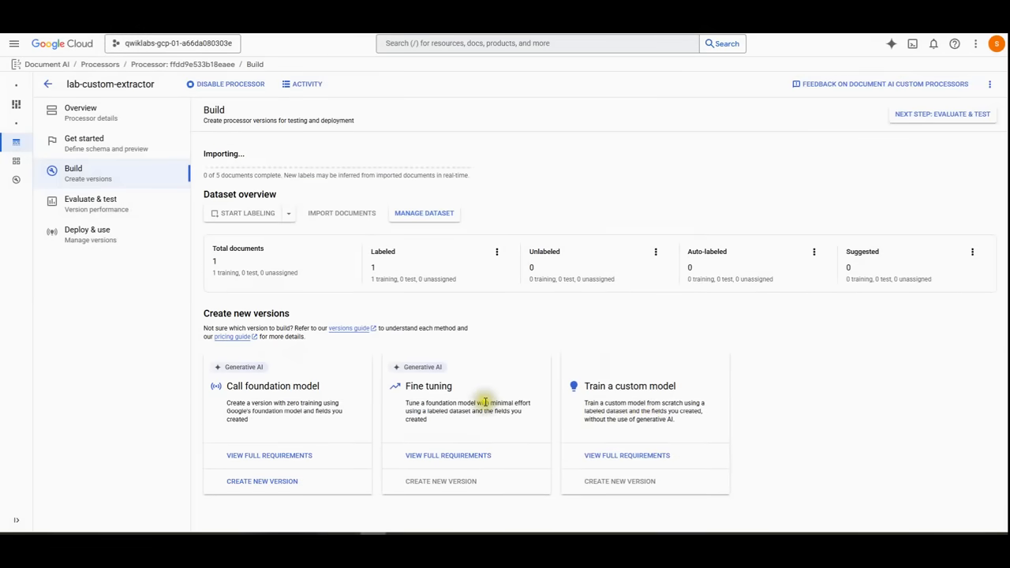
mouse_move(497, 361)
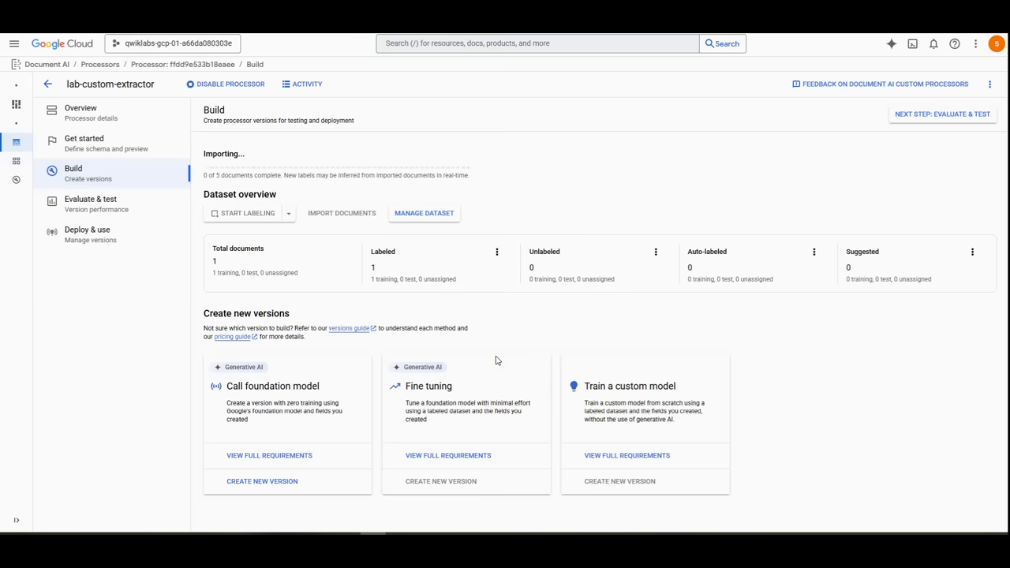
mouse_move(322, 194)
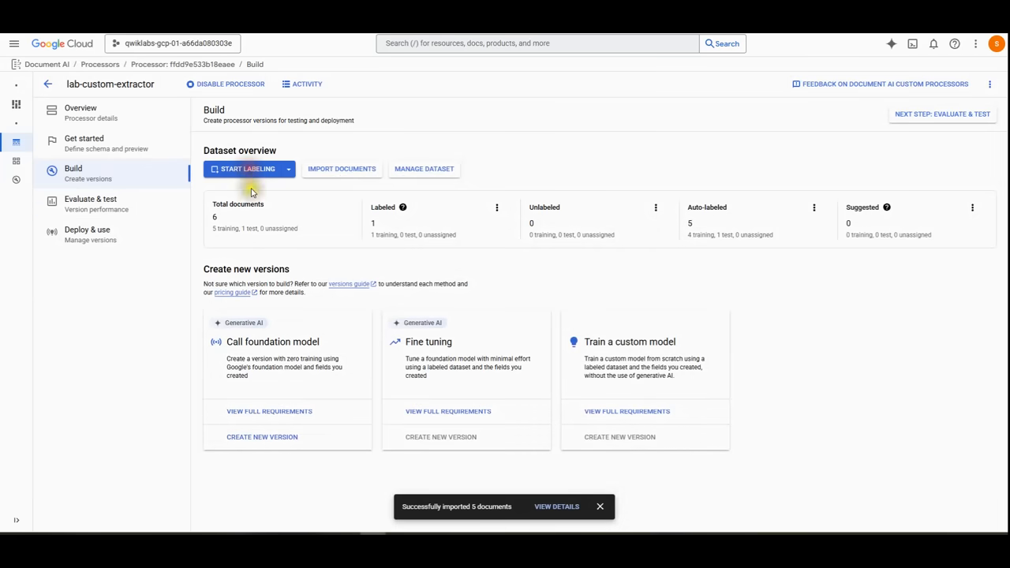
Review the suggested fields on W2_XL_input_clean_2897 and mark it as labeled.
left_click(246, 168)
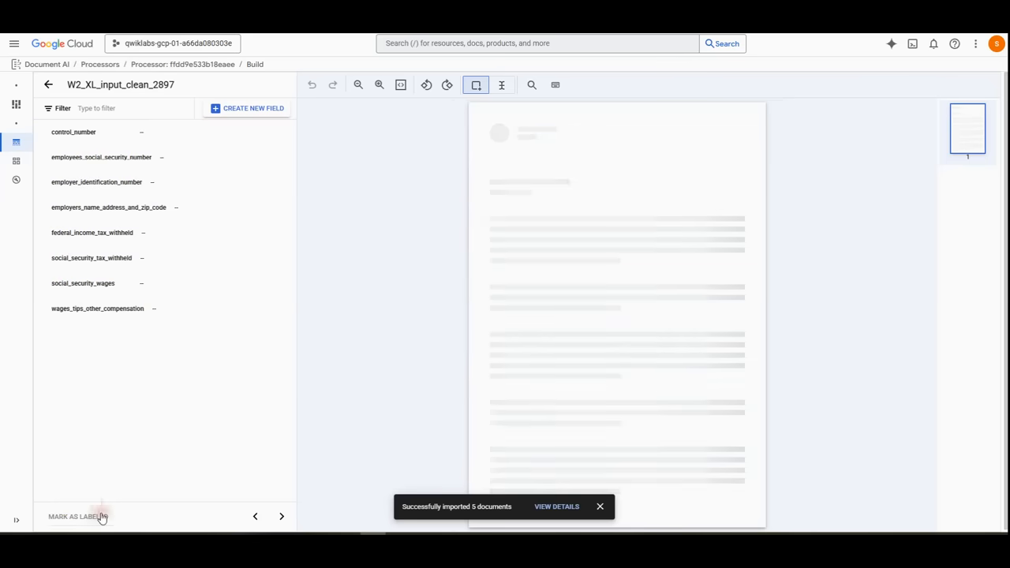
left_click(78, 516)
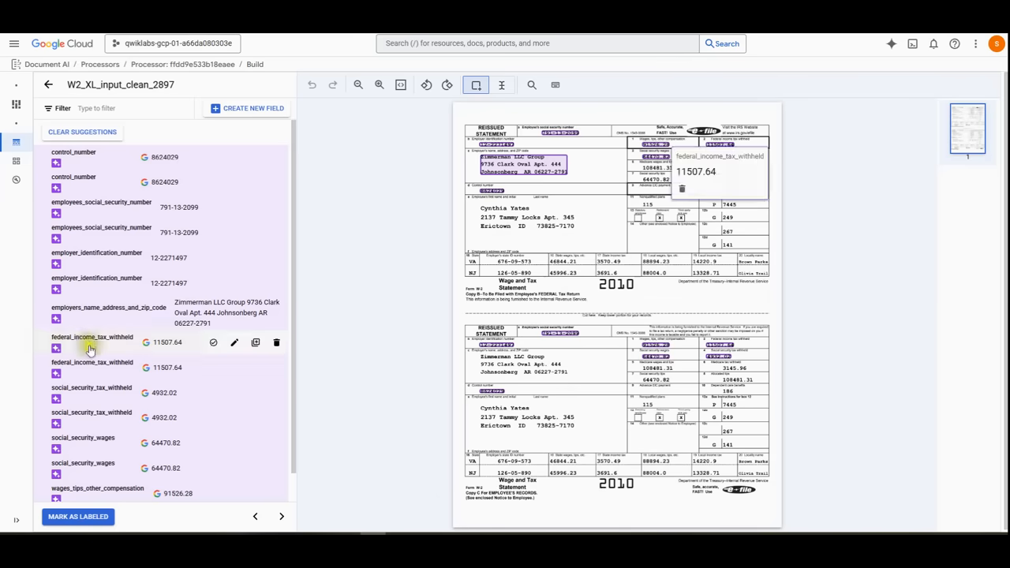
left_click(281, 516)
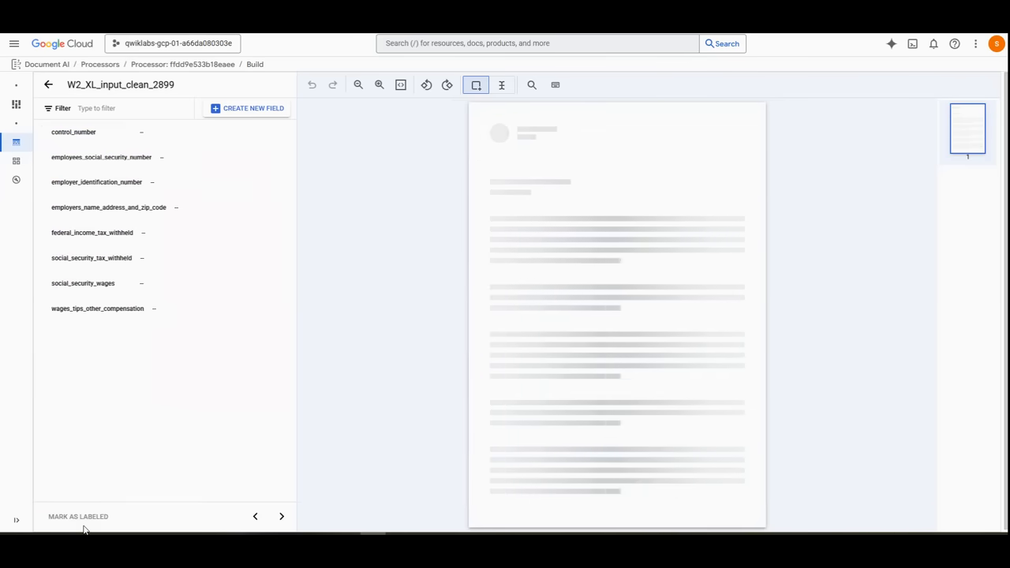
left_click(77, 516)
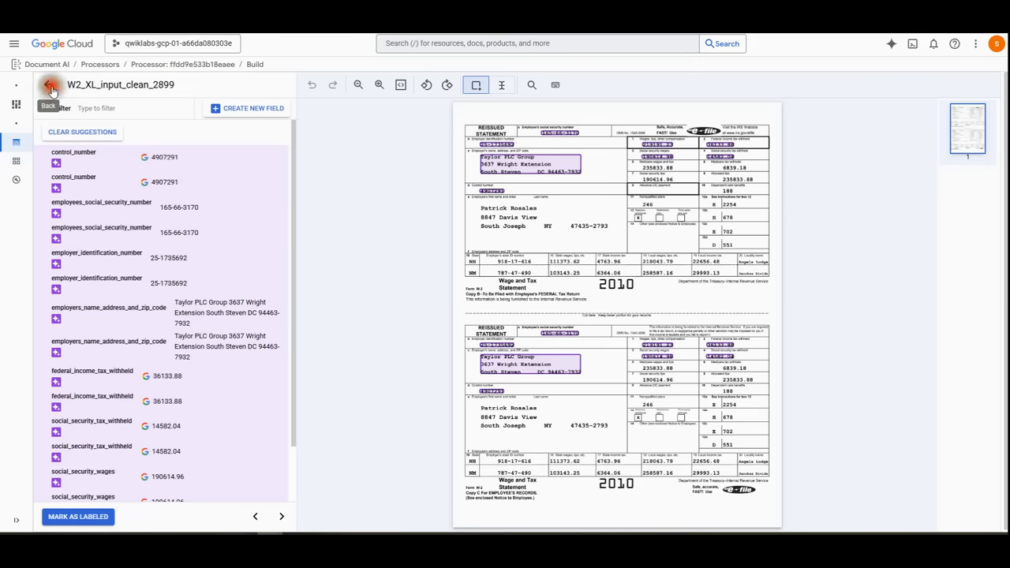
Import the larger Cloud Storage folder, growing the dataset to 80 documents, 77 labeled.
left_click(50, 84)
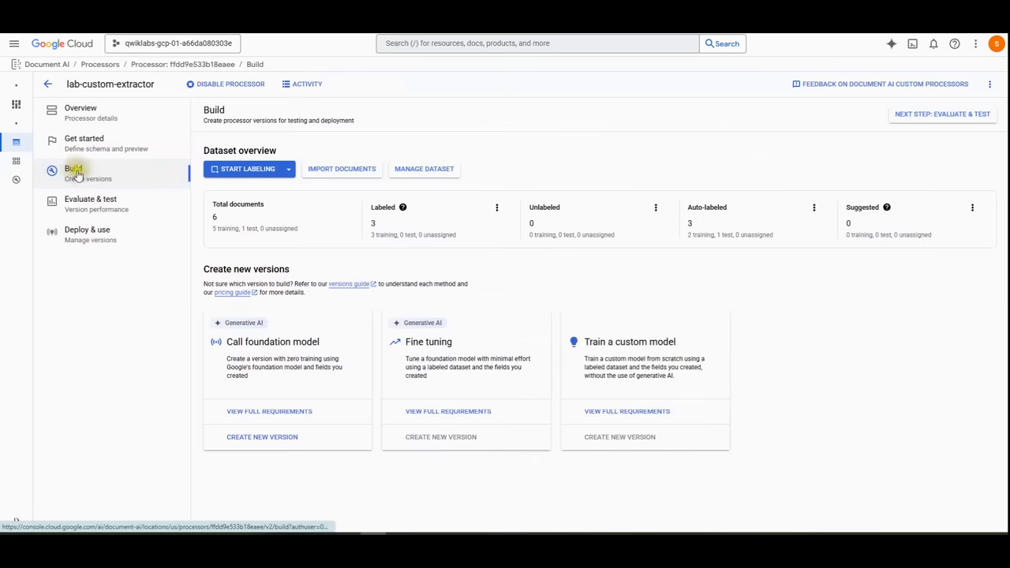
left_click(341, 169)
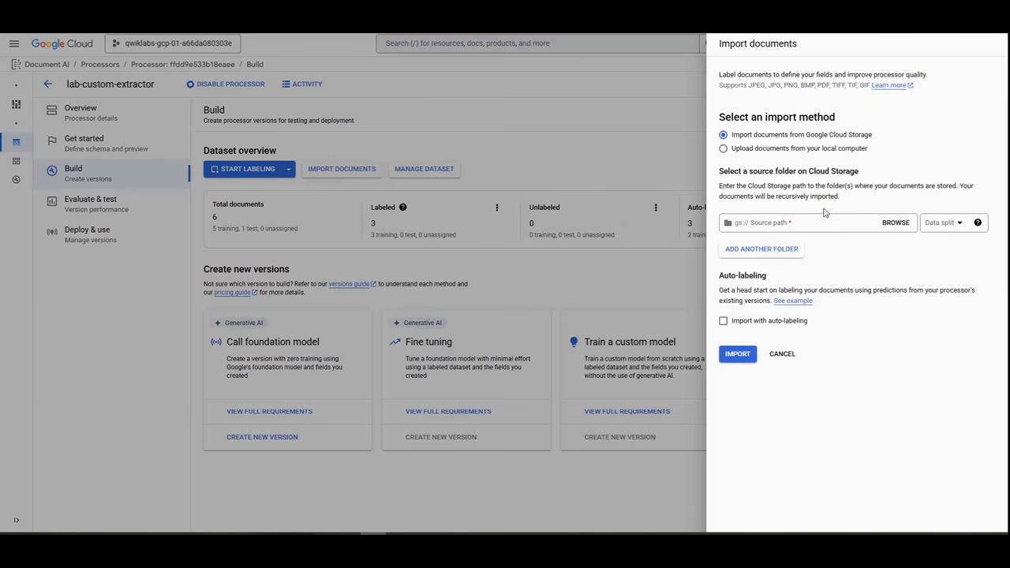
mouse_move(809, 144)
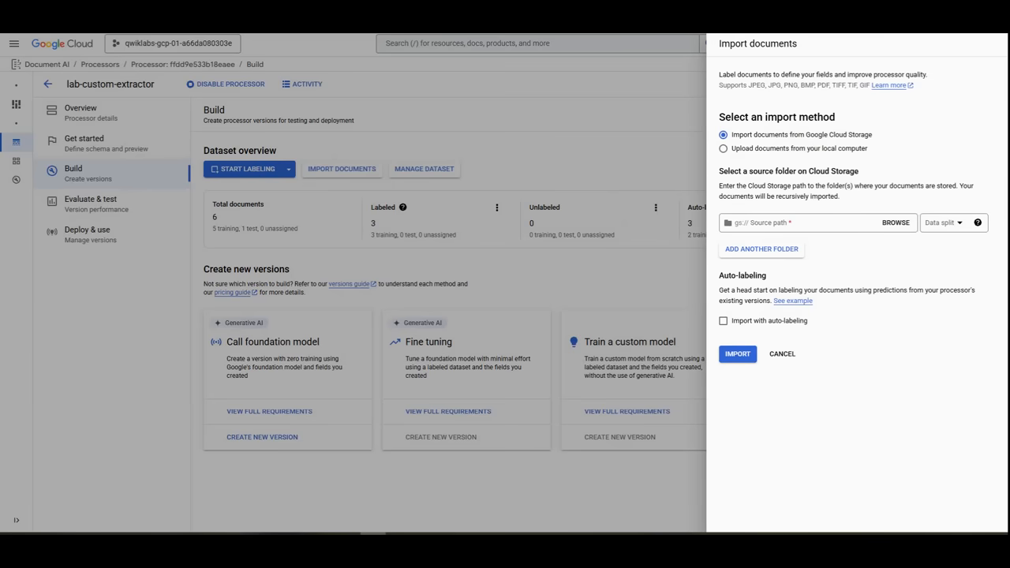
left_click(805, 222)
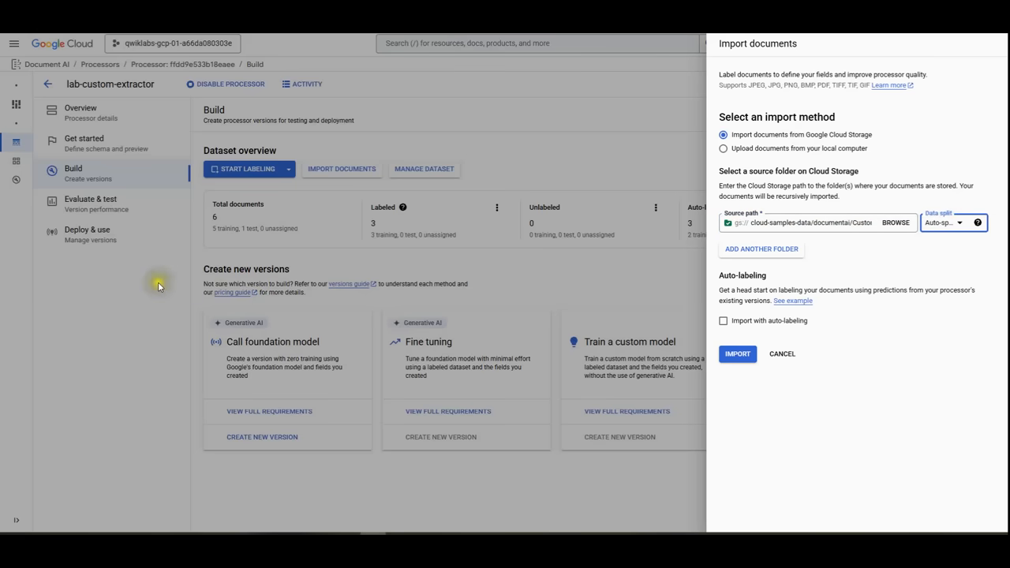
mouse_move(159, 285)
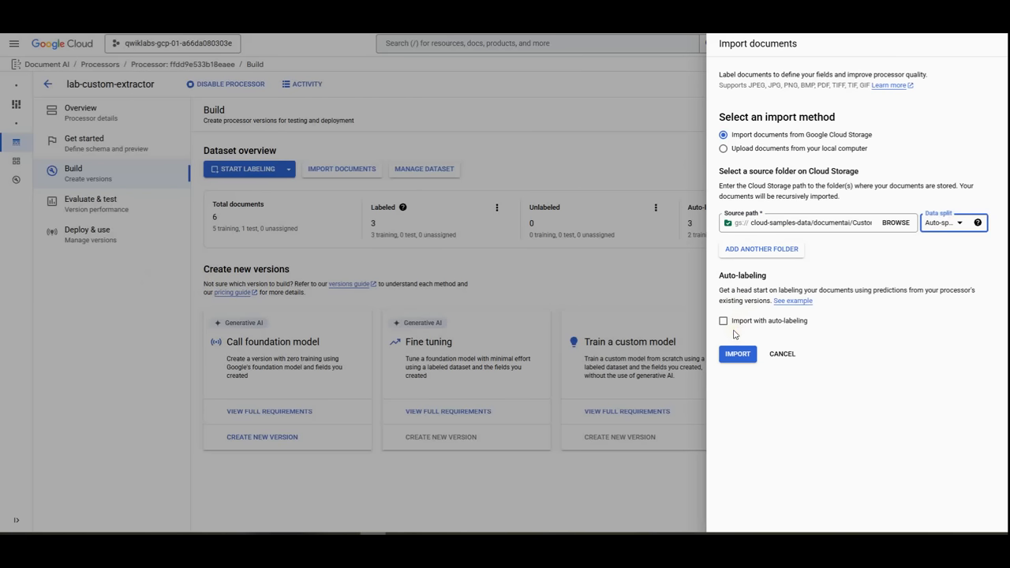
left_click(737, 354)
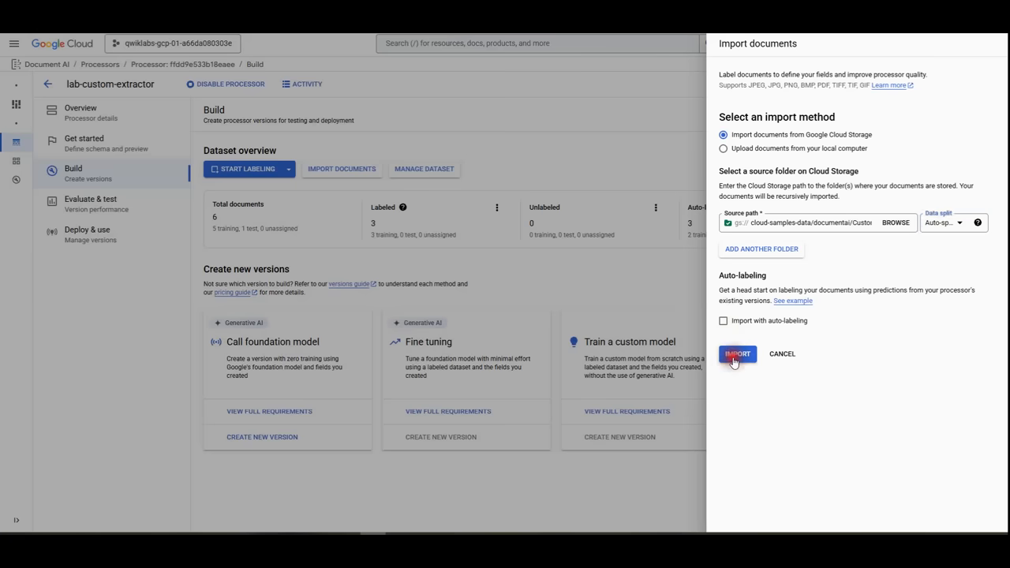
left_click(737, 354)
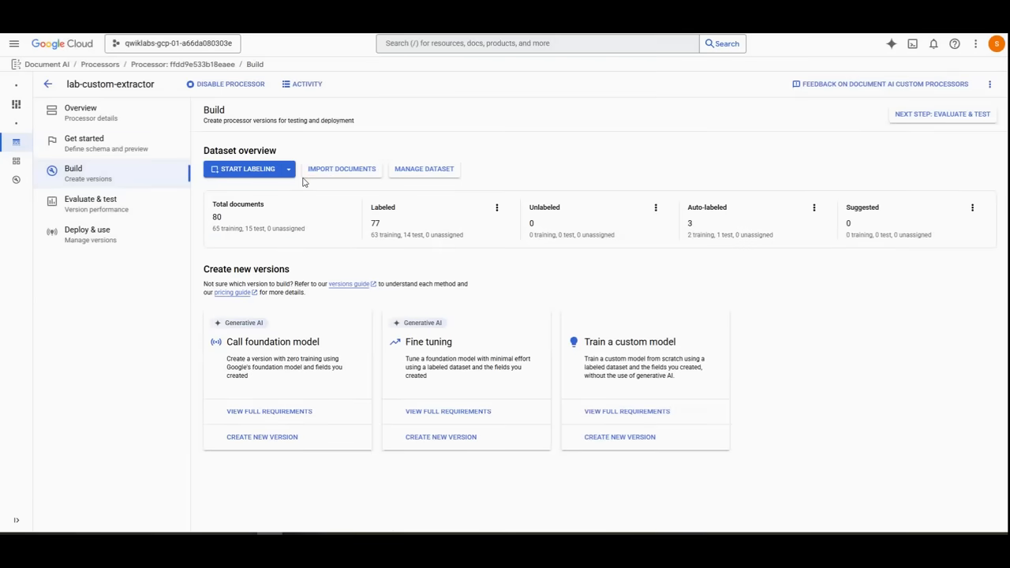
mouse_move(303, 191)
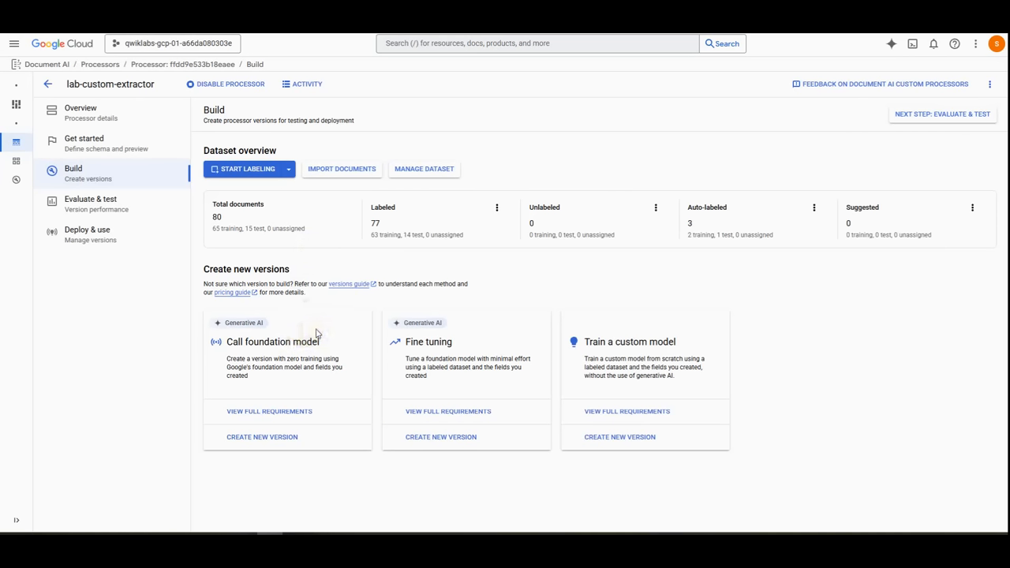
mouse_move(326, 330)
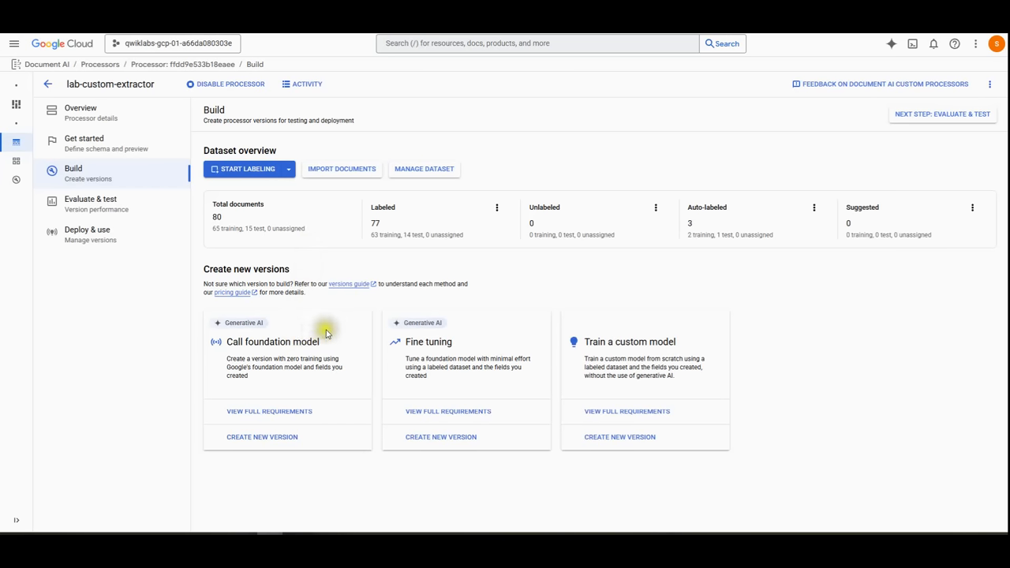
mouse_move(410, 351)
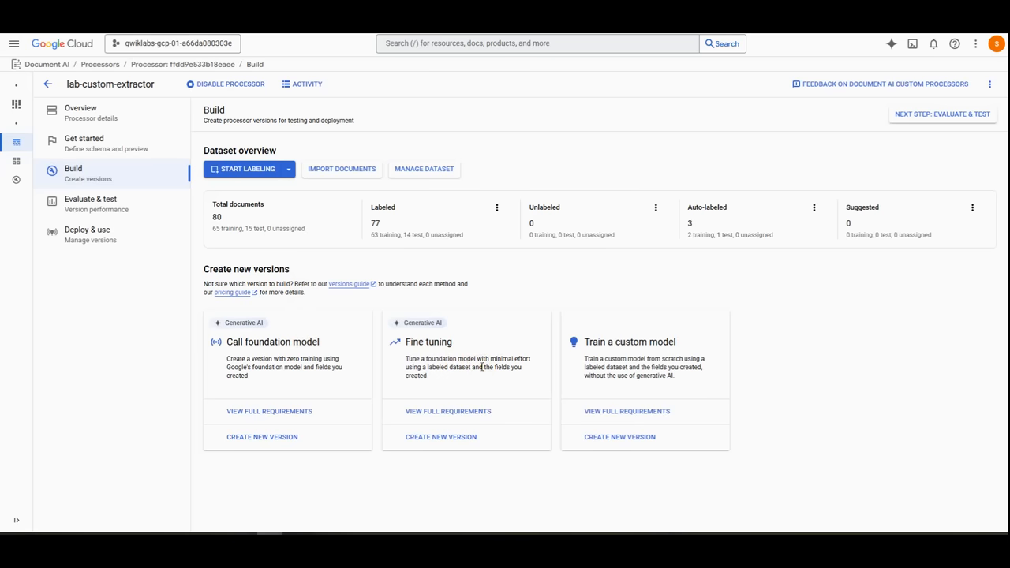
mouse_move(618, 359)
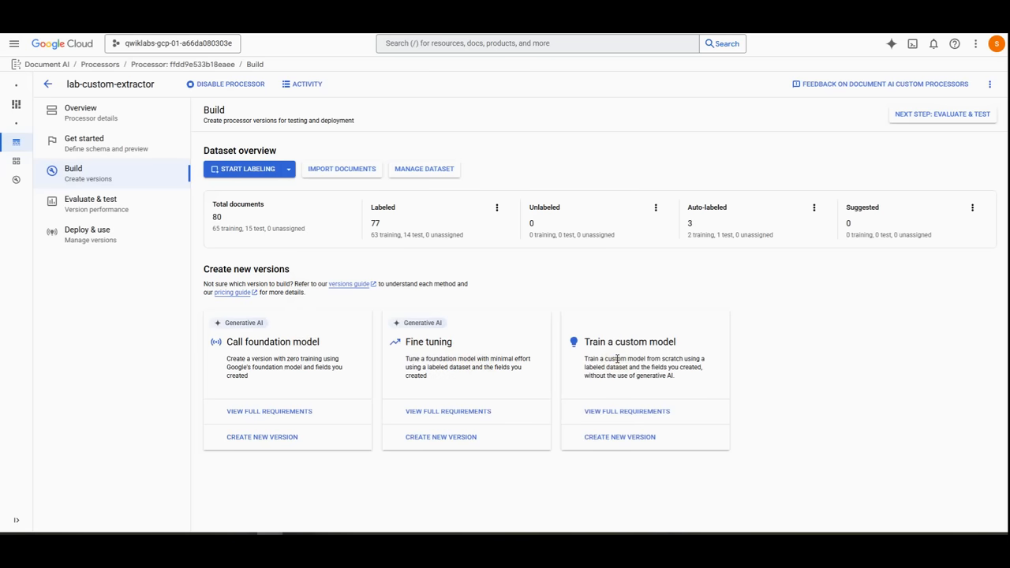
Create version 'w2-custom-model', review its label stats, and start training.
left_click(619, 437)
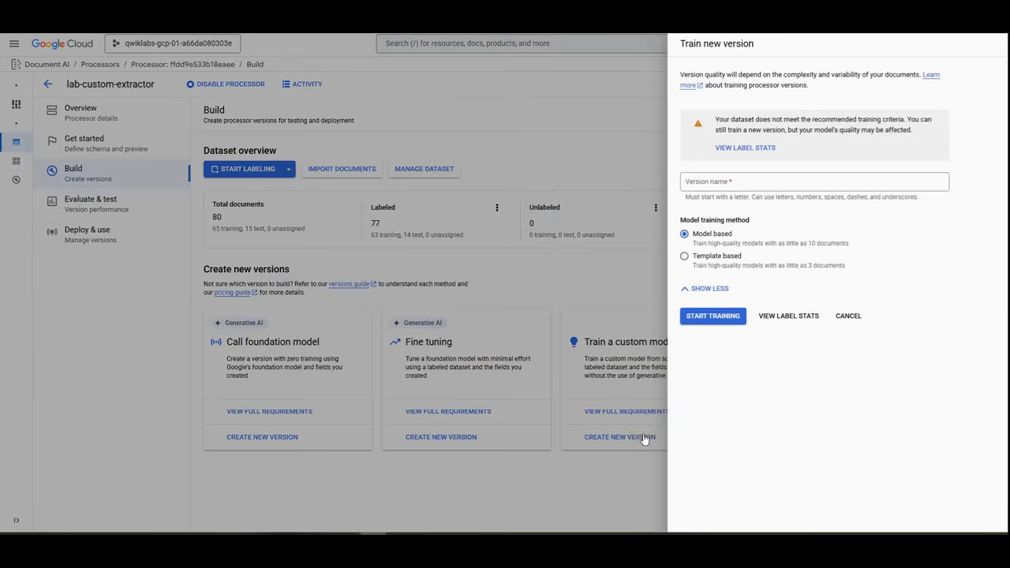
mouse_move(643, 439)
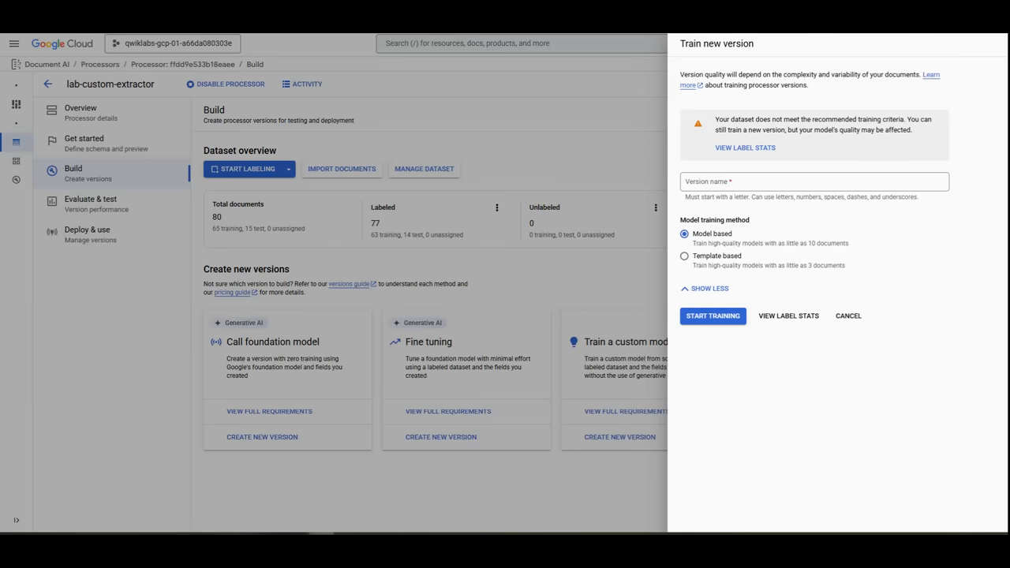
left_click(813, 182)
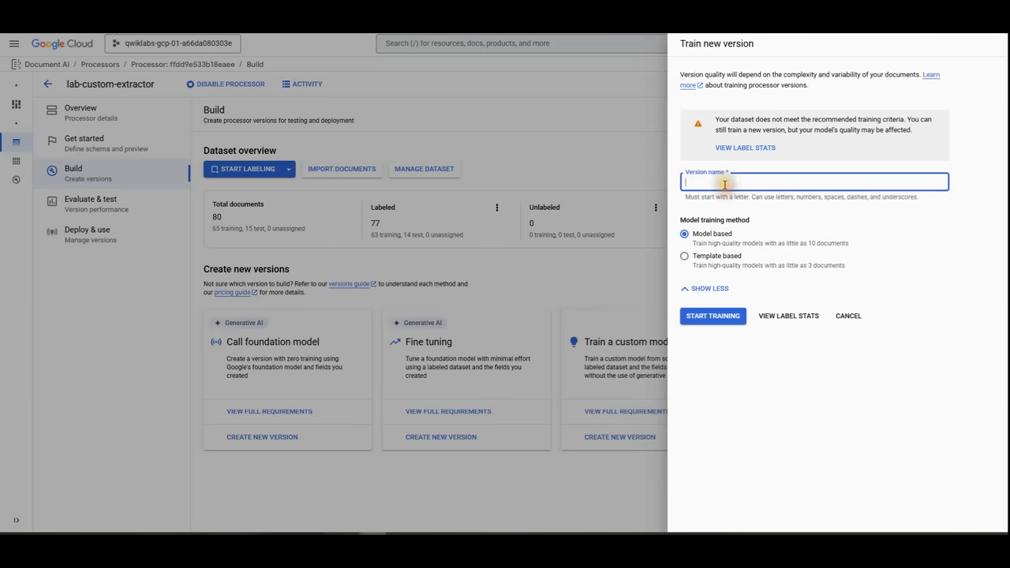
type("w2-custom-model")
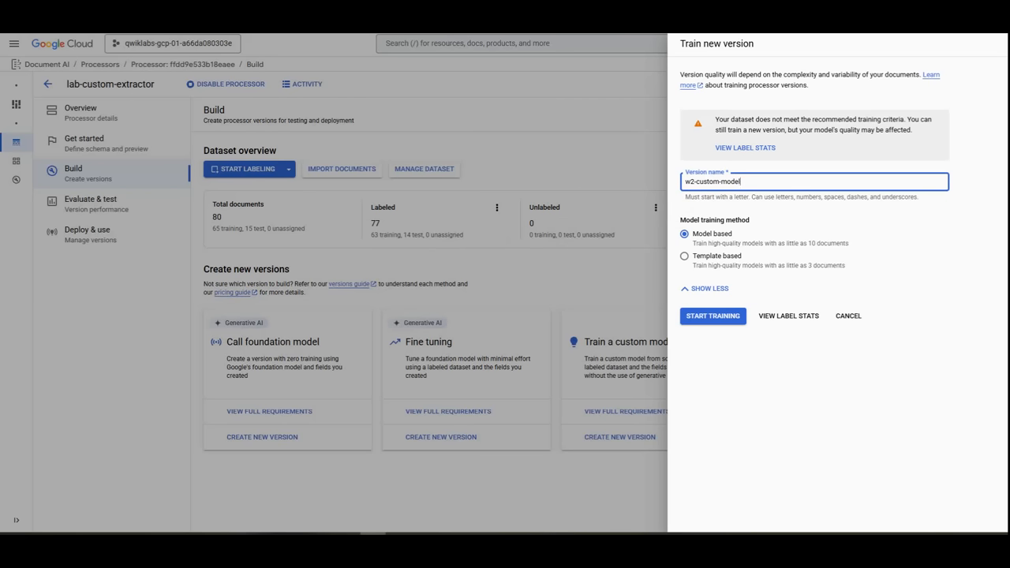
mouse_move(973, 328)
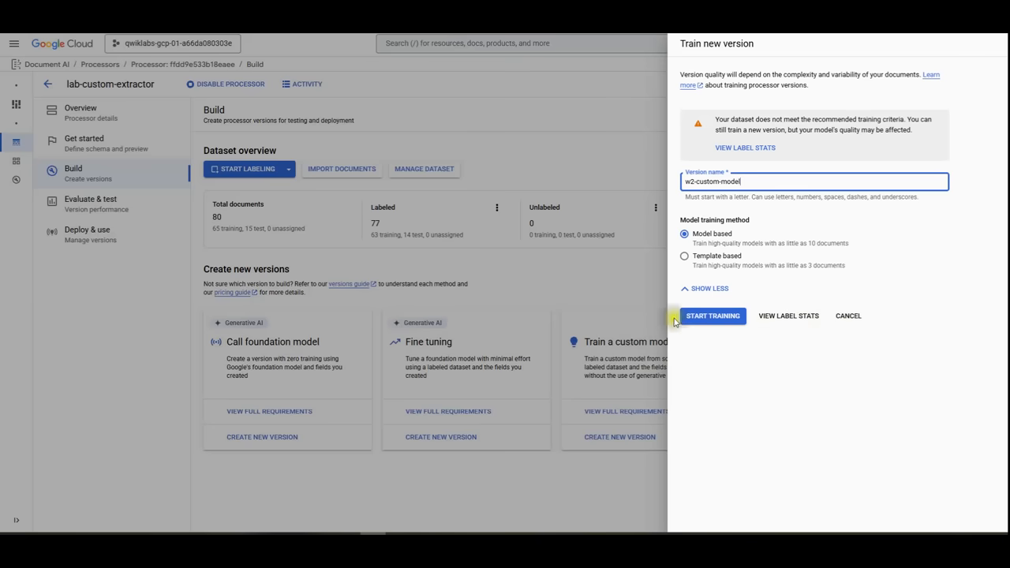
mouse_move(747, 276)
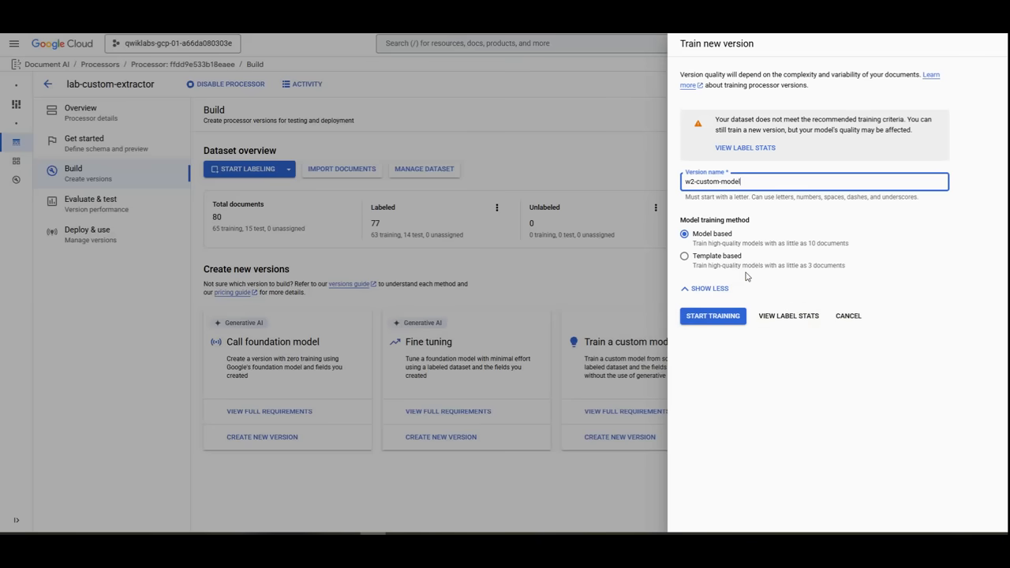
left_click(787, 316)
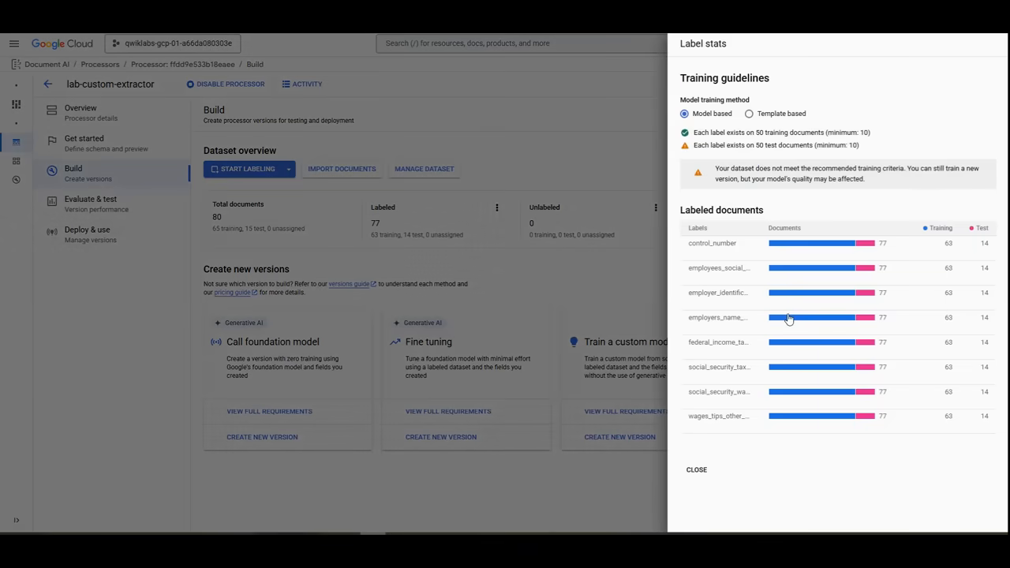
mouse_move(718, 438)
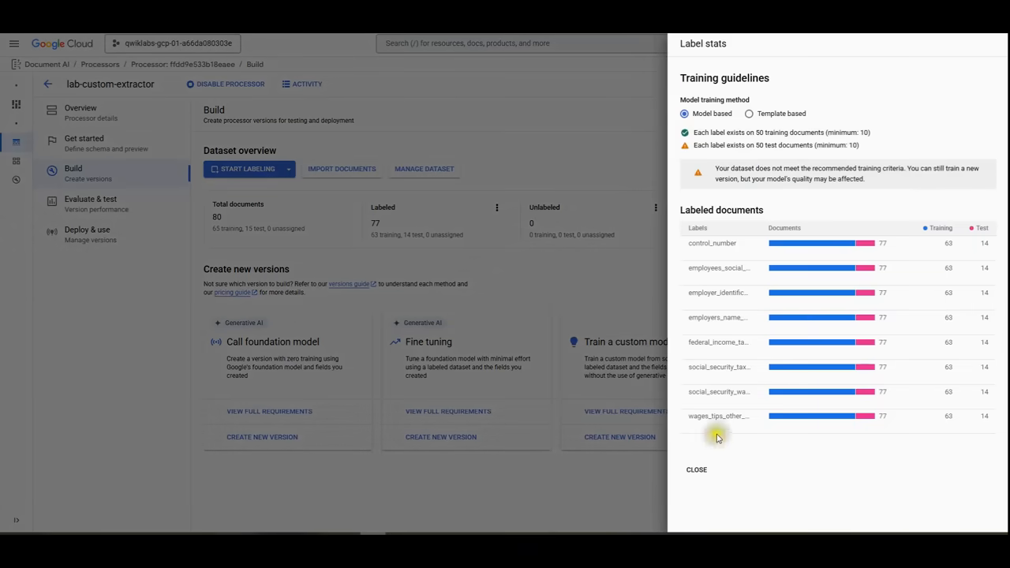
left_click(695, 469)
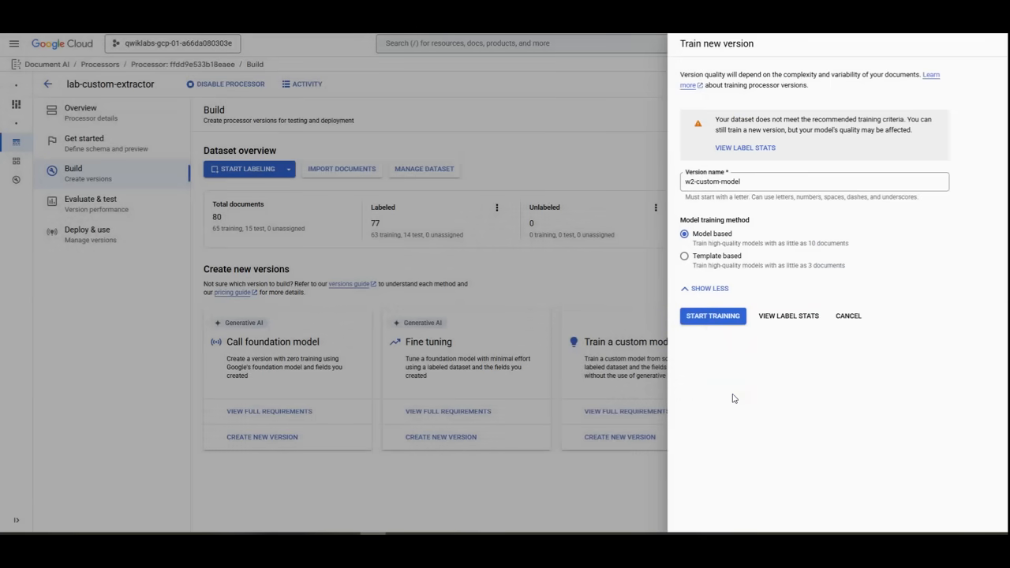
left_click(712, 316)
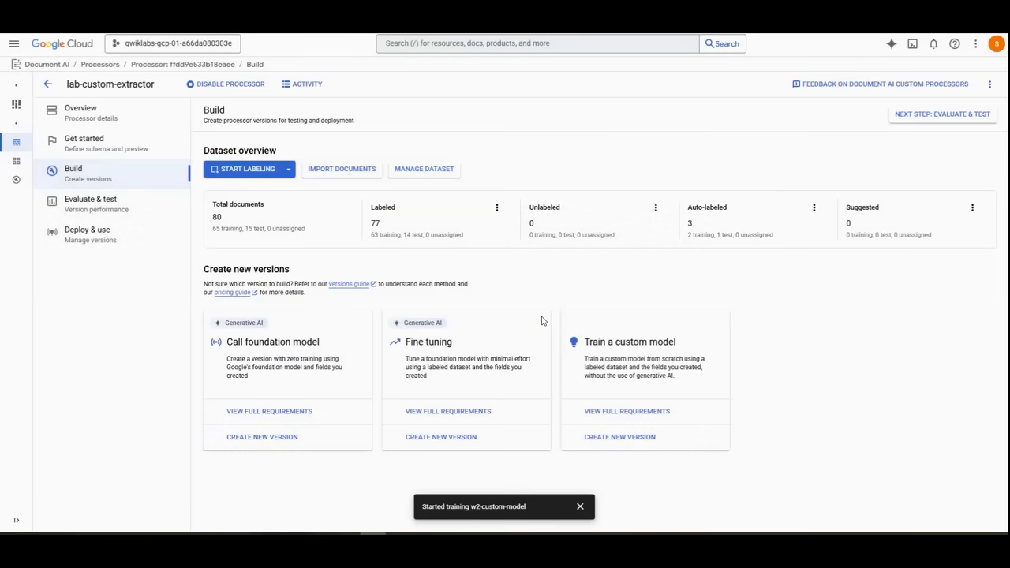
mouse_move(87, 234)
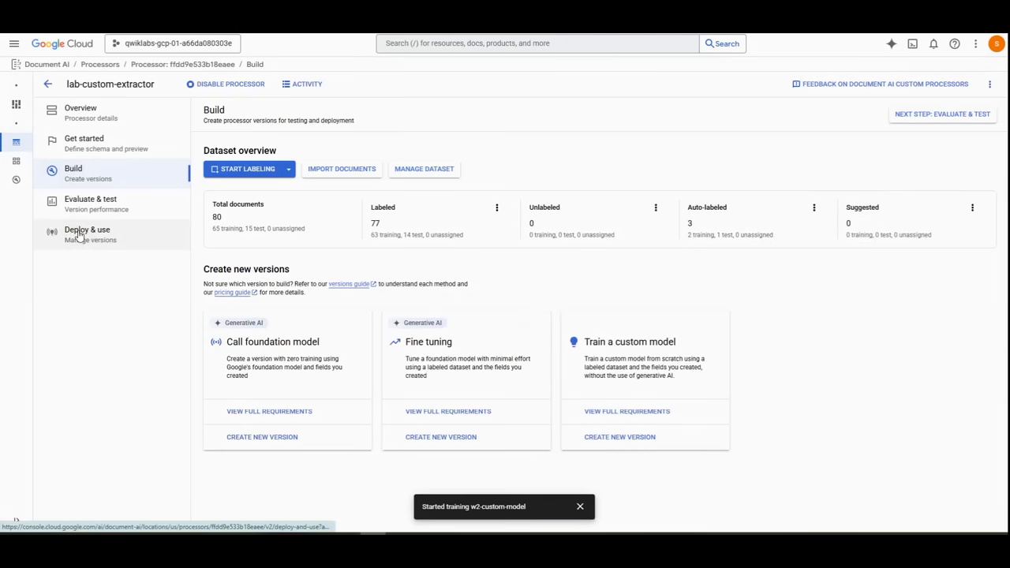
Show the Deploy & use versions list with w2-custom-model training and w2-foundation-model undeployed.
left_click(87, 230)
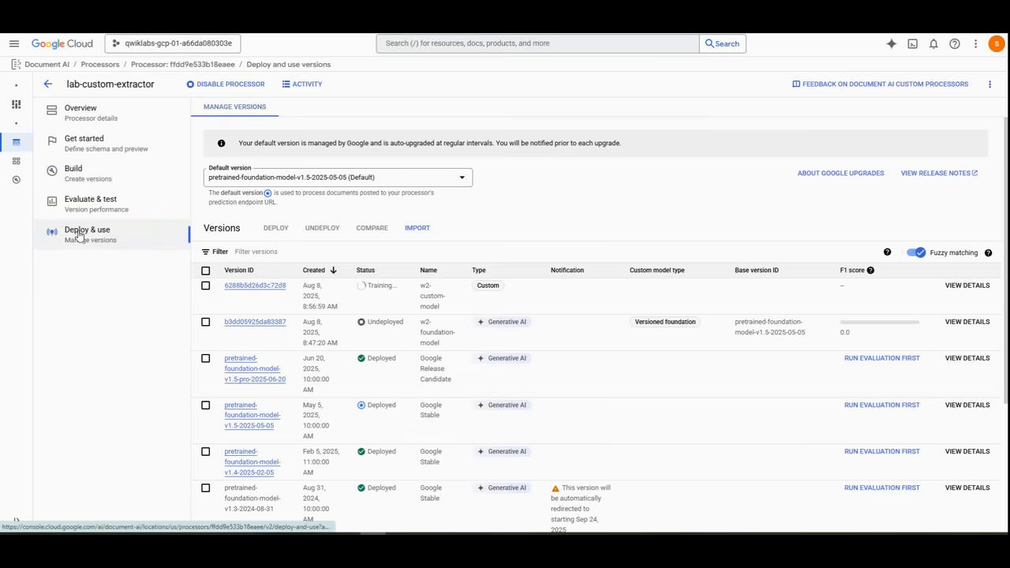
left_click(87, 234)
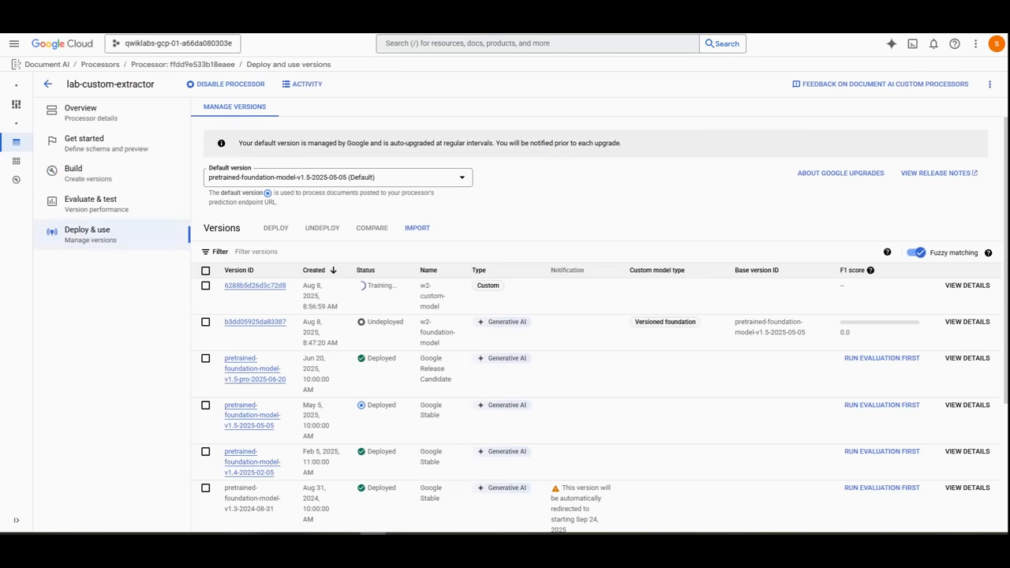
mouse_move(173, 413)
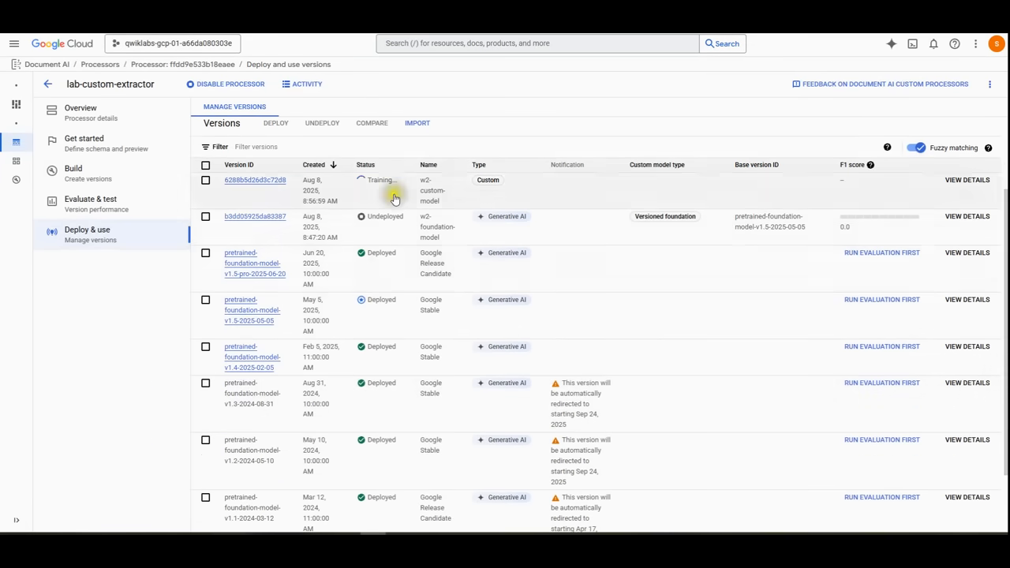
mouse_move(393, 265)
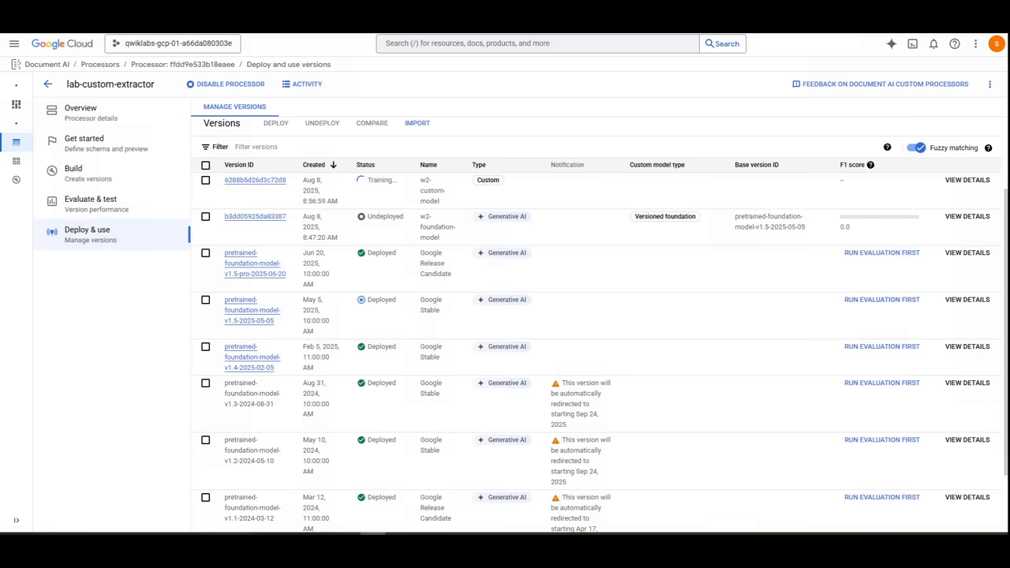
Select w2-foundation-model and confirm its deployment.
left_click(206, 218)
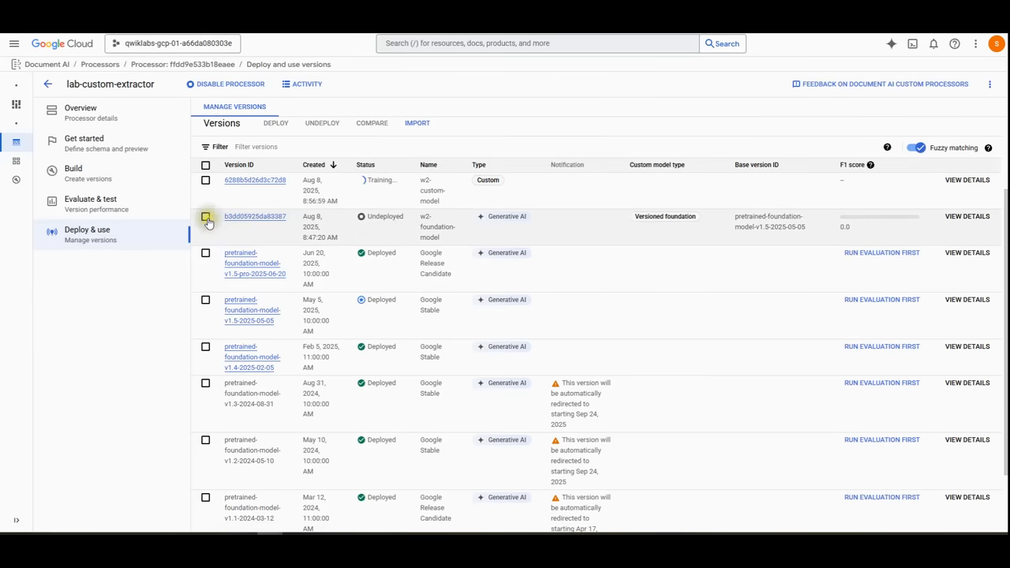
left_click(276, 123)
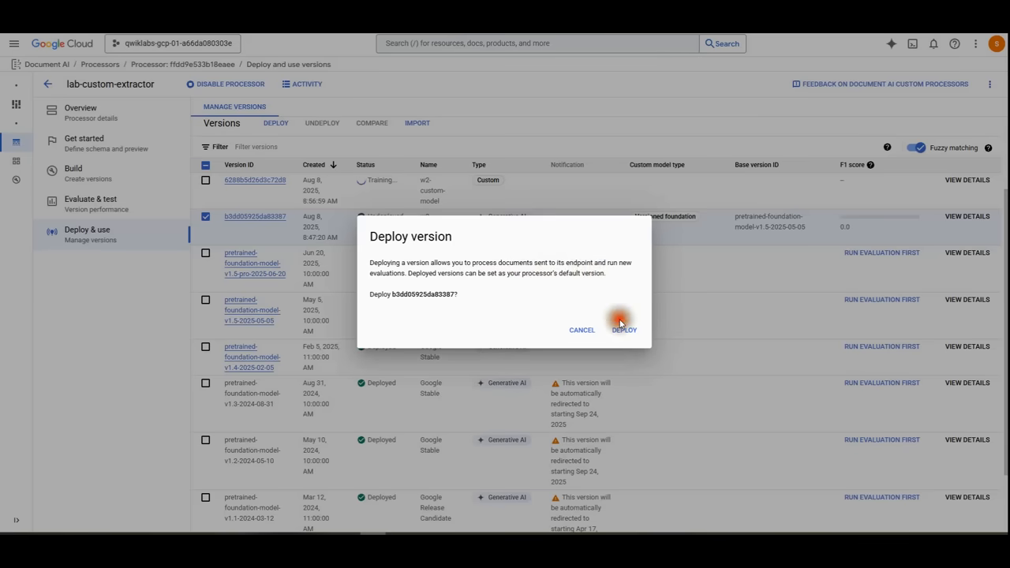
left_click(623, 329)
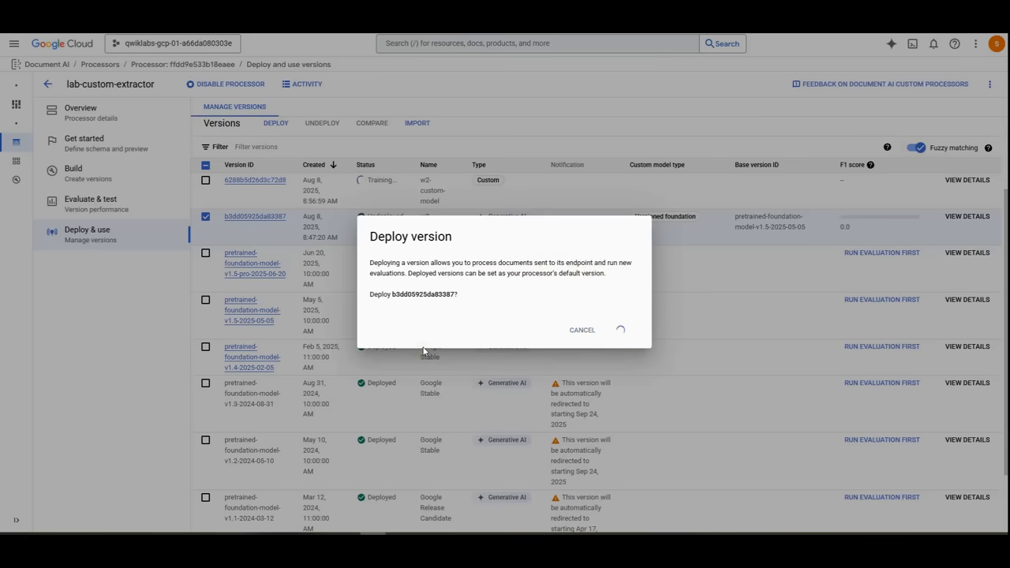